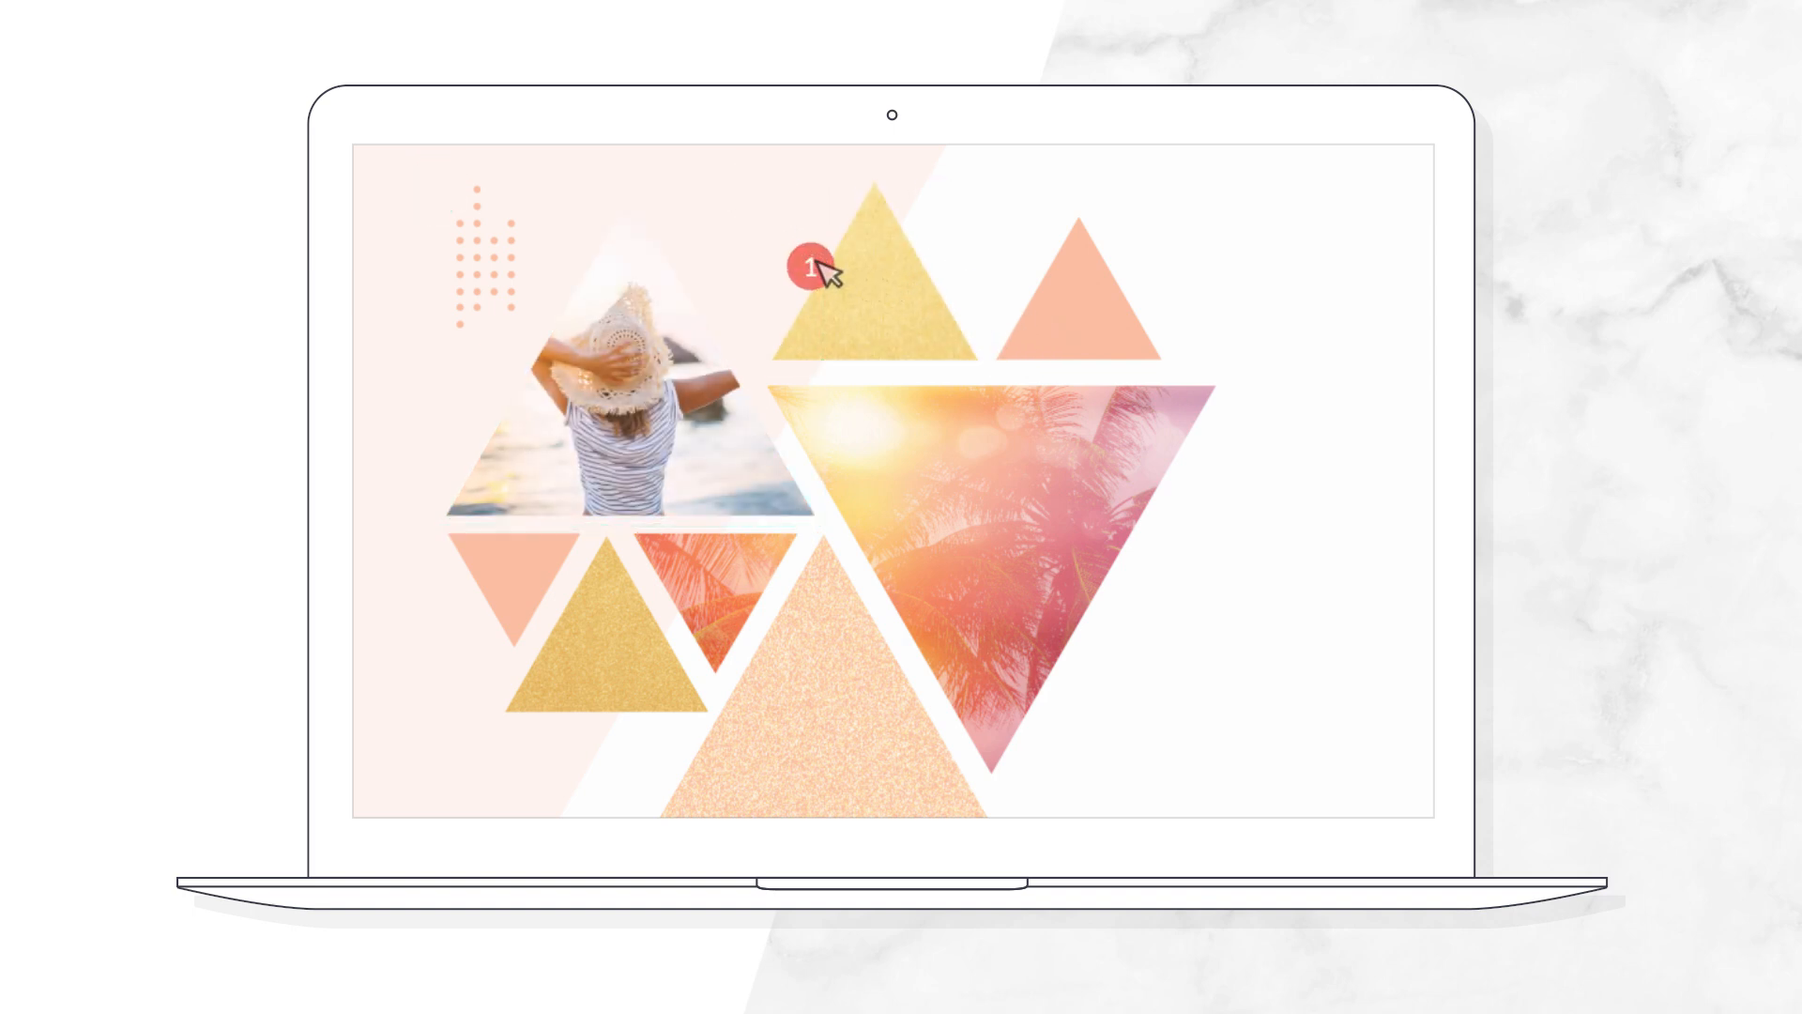
Create the shared space named Jackson Properties.
click(807, 265)
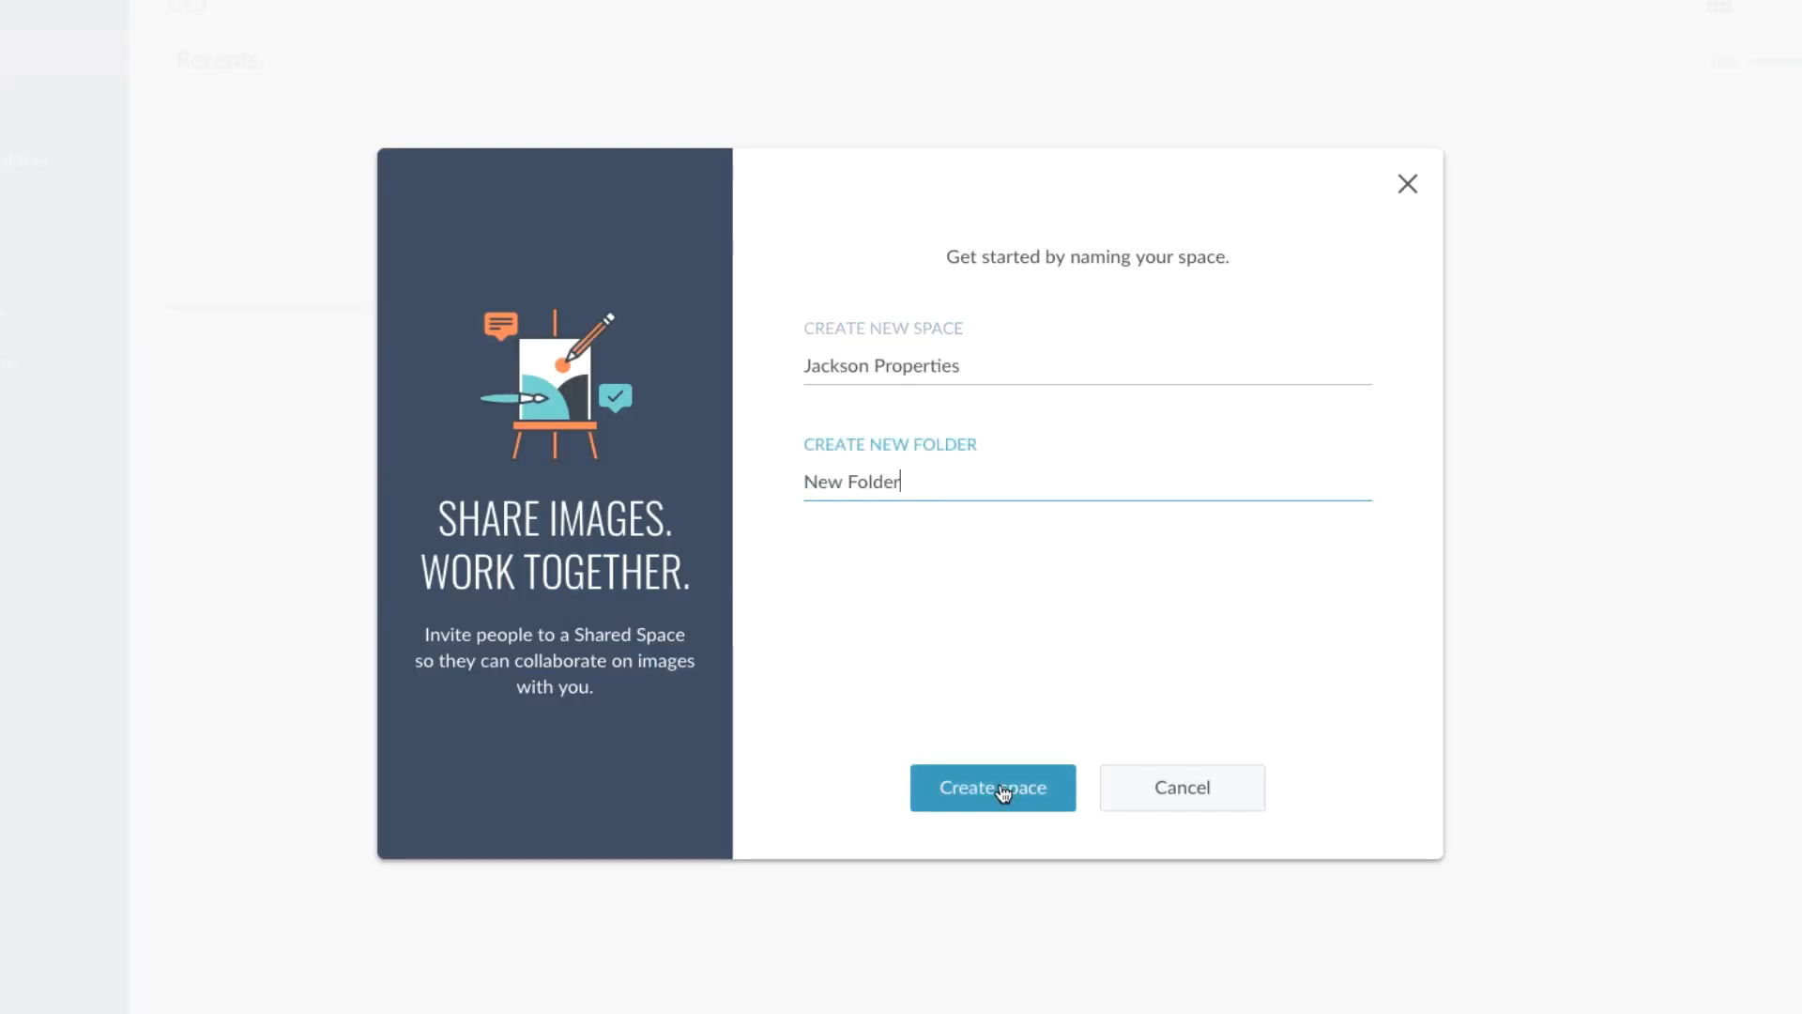
click(991, 787)
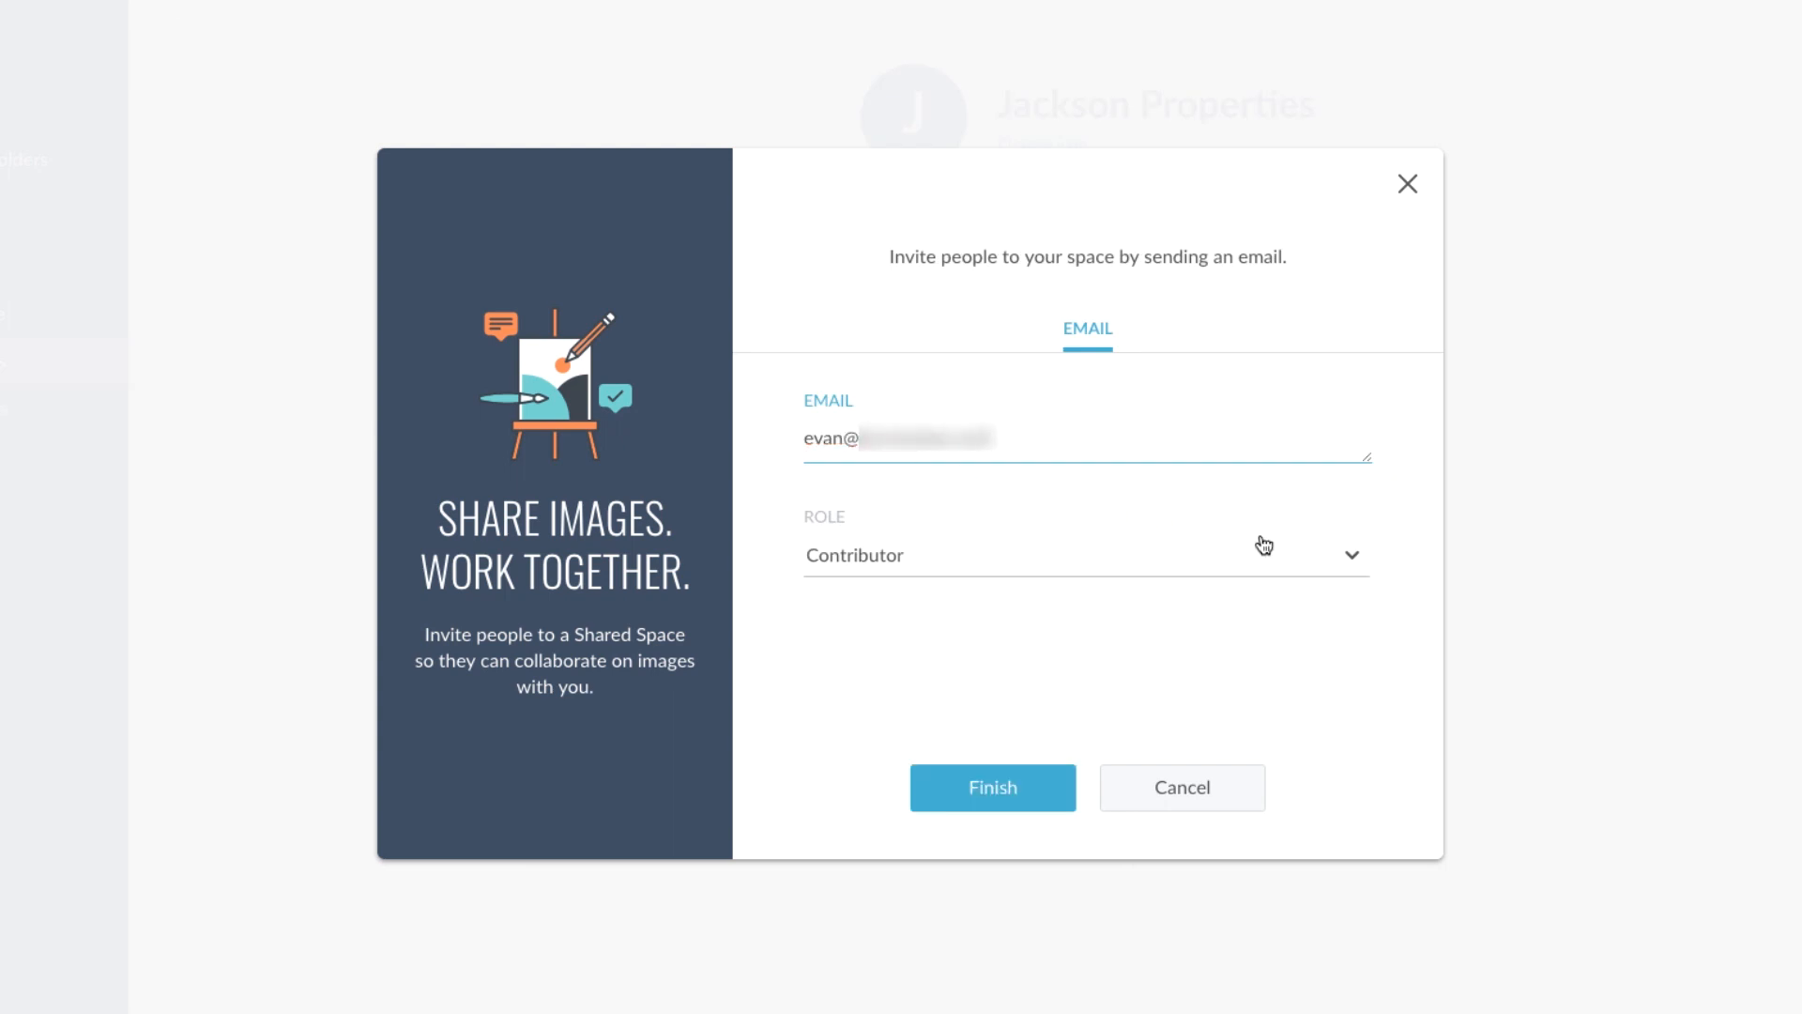
Invite the collaborator by email with the Contributor role and finish.
click(1085, 556)
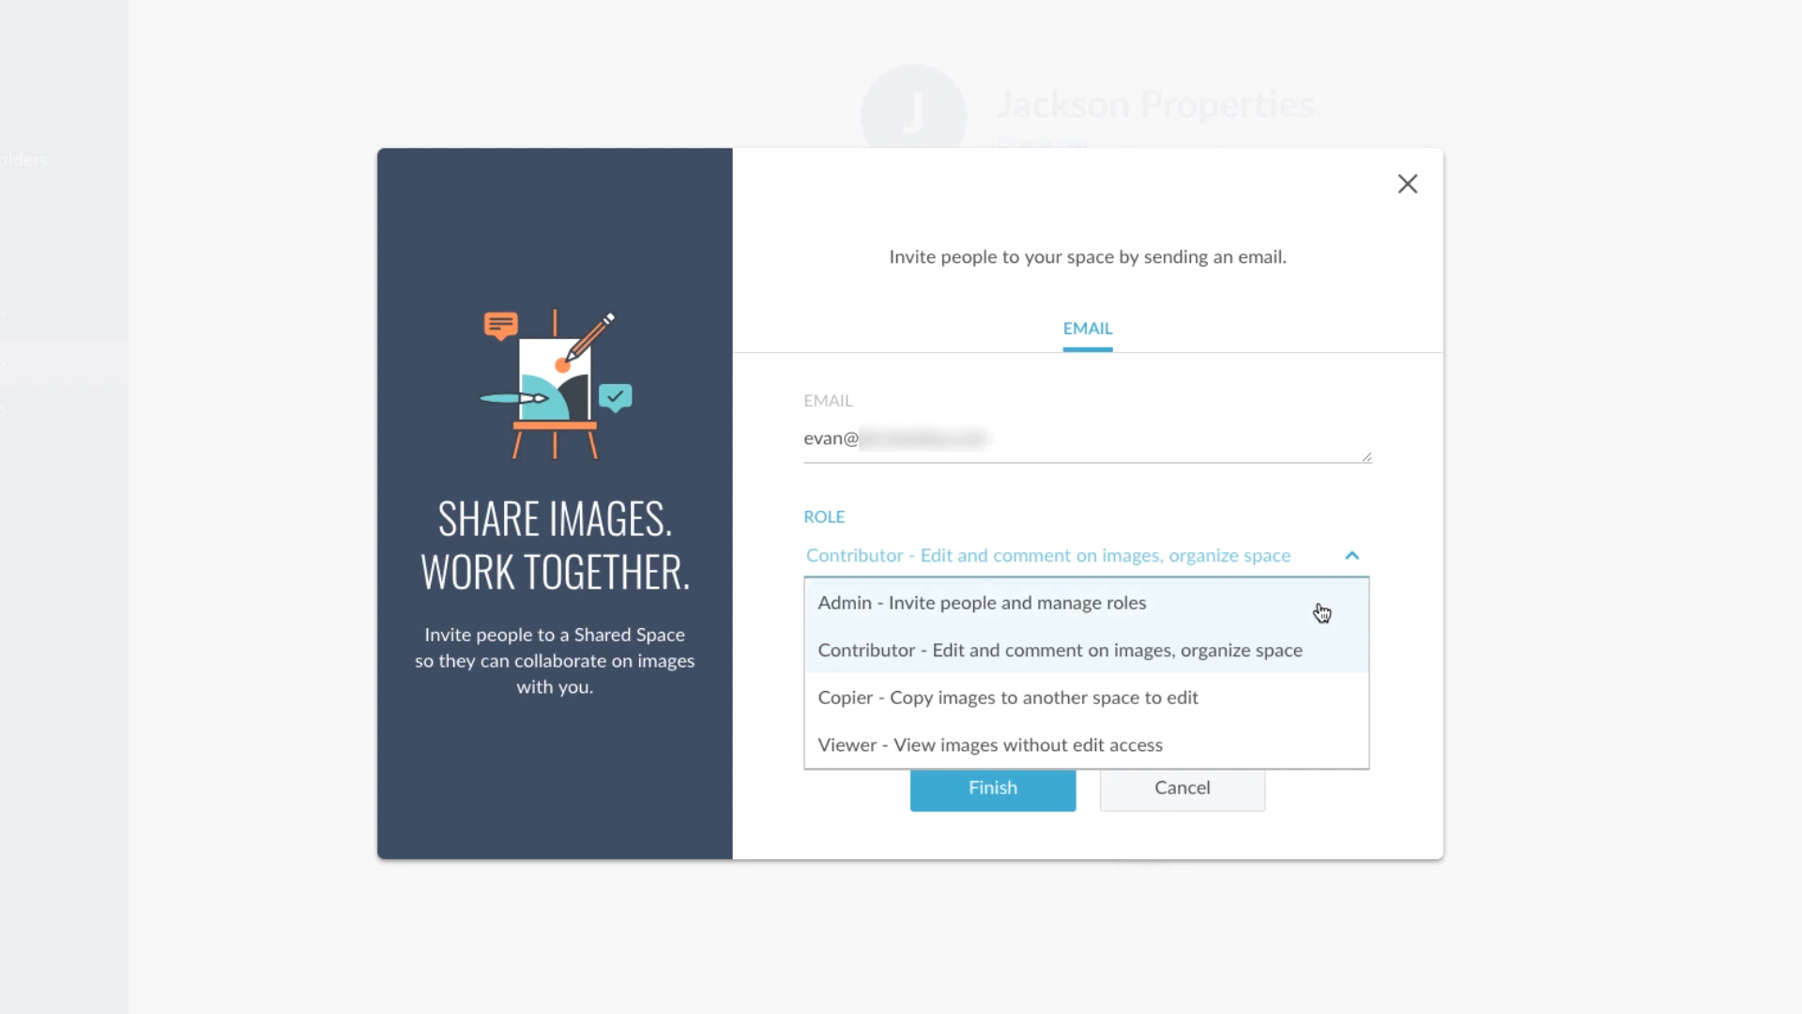
mouse_move(1324, 694)
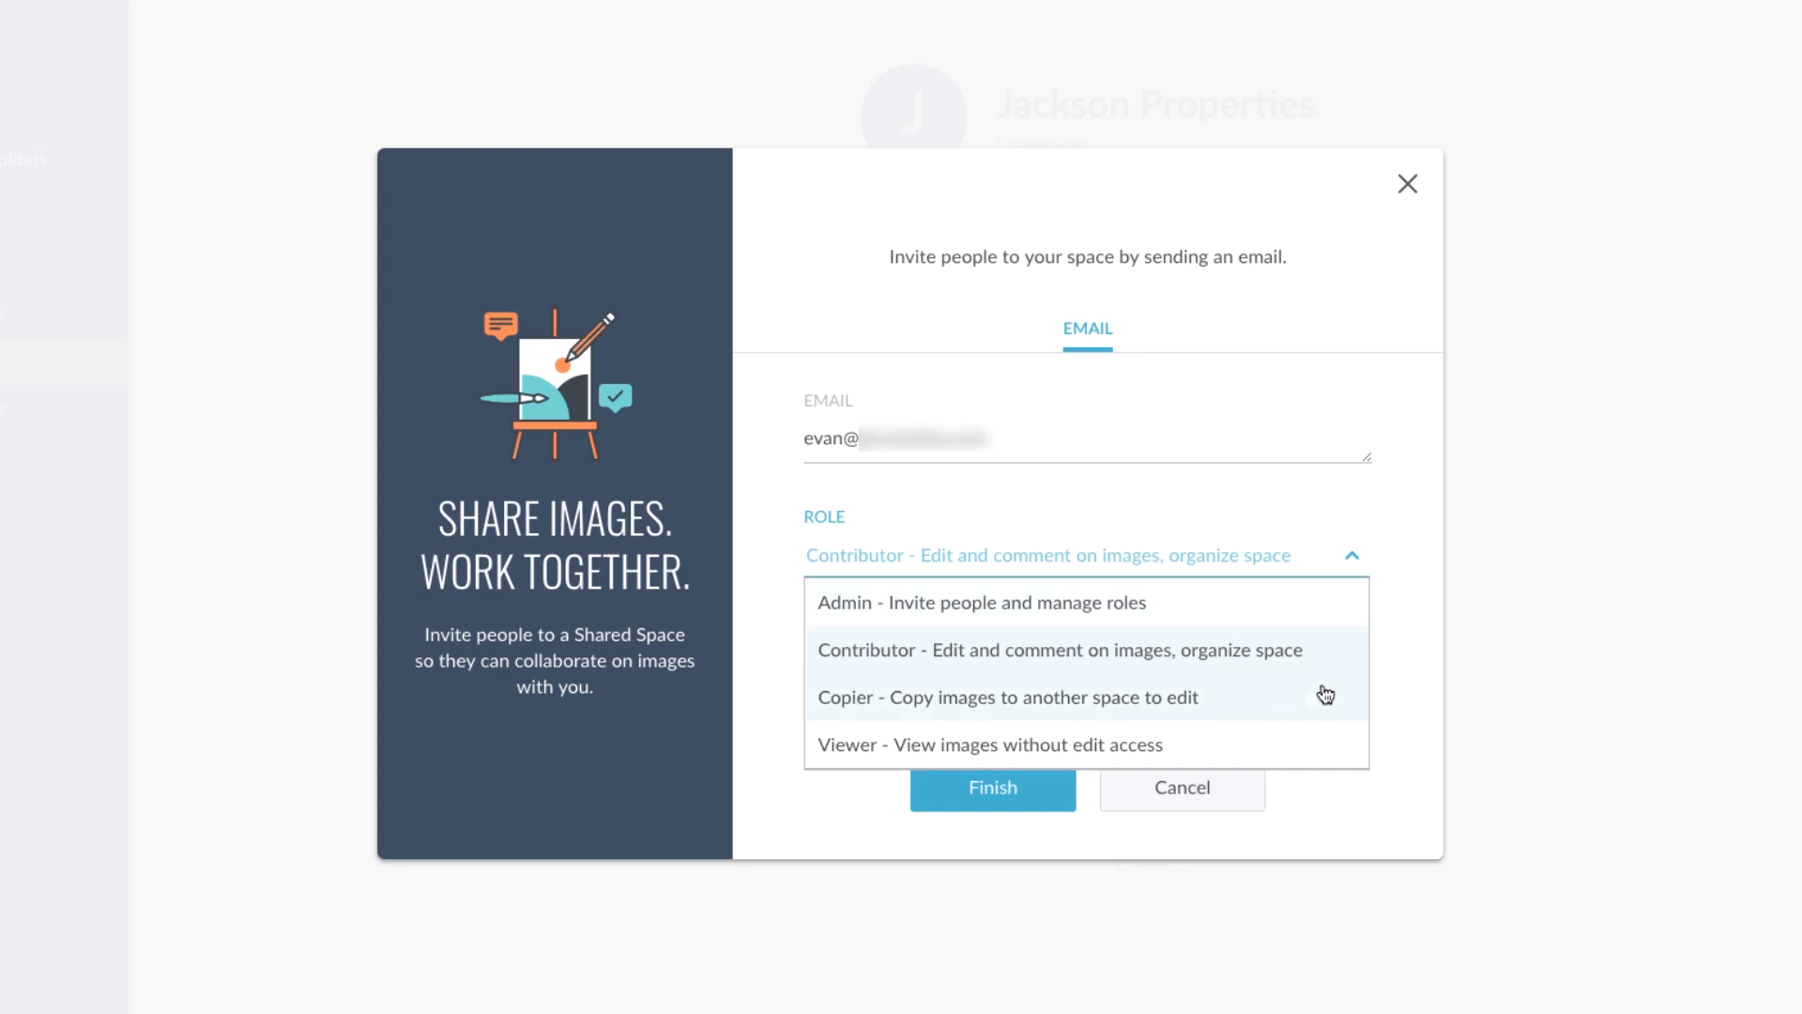
mouse_move(1318, 745)
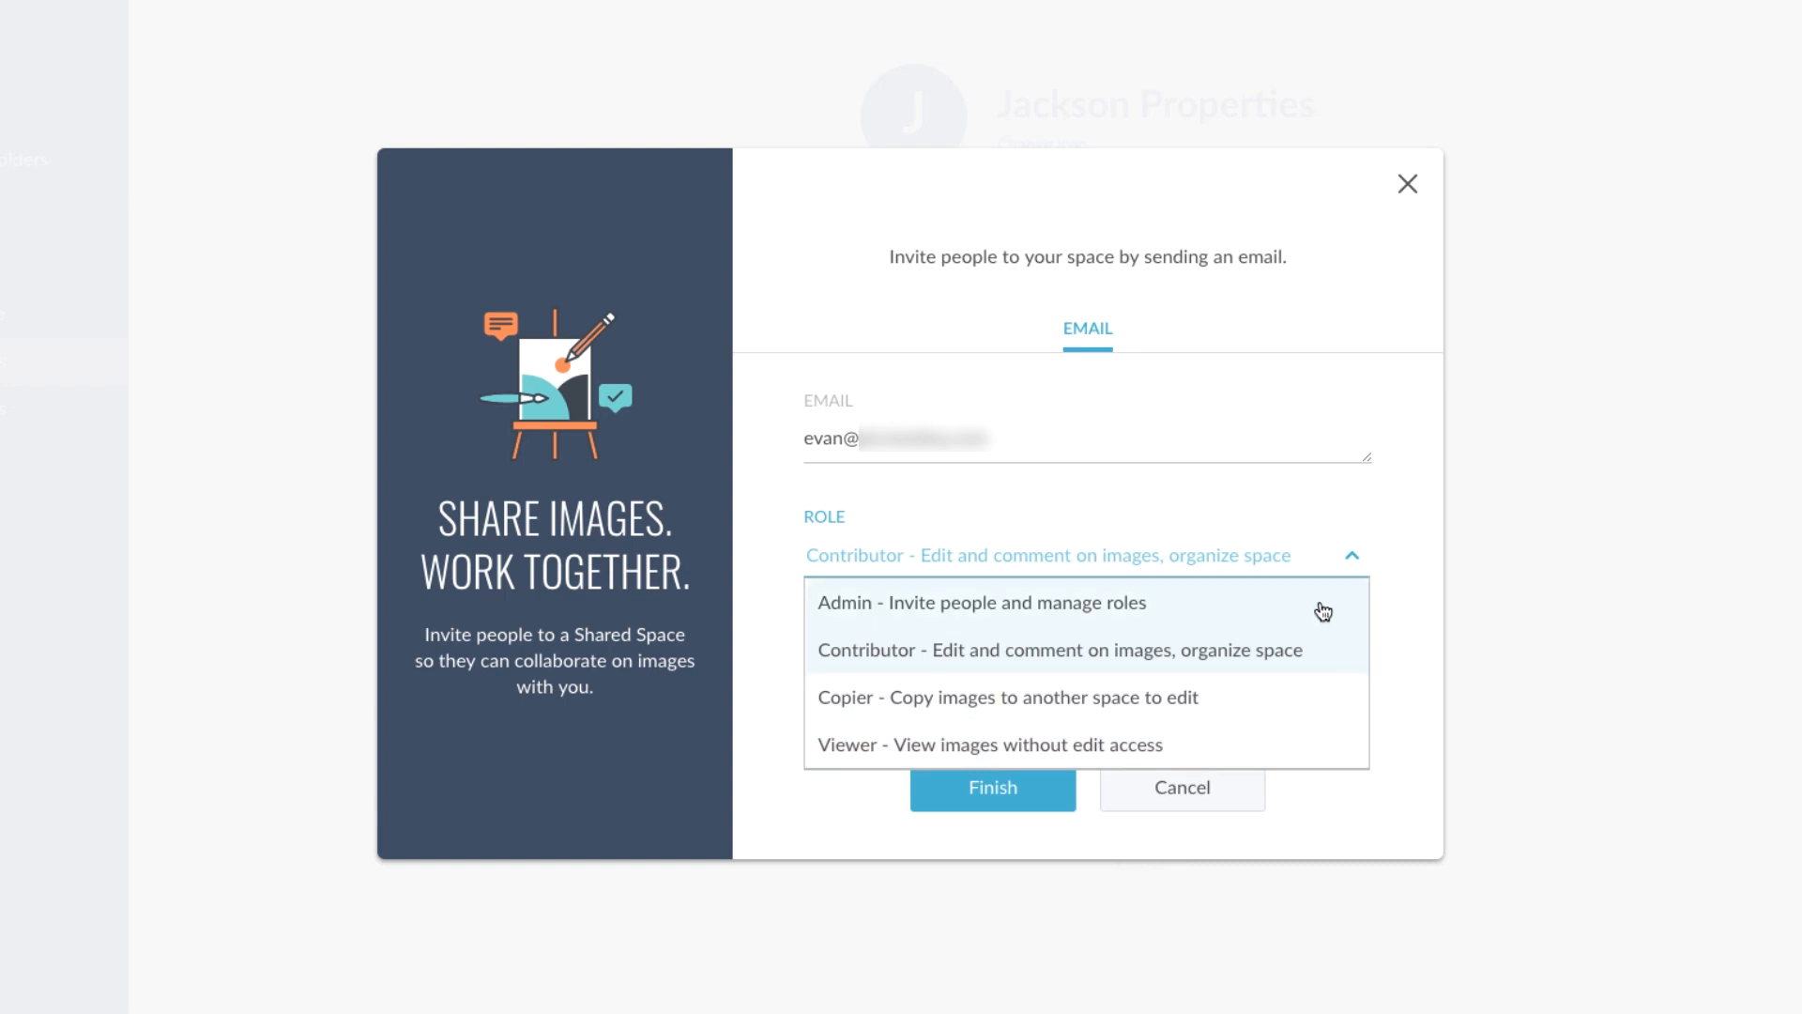
click(980, 601)
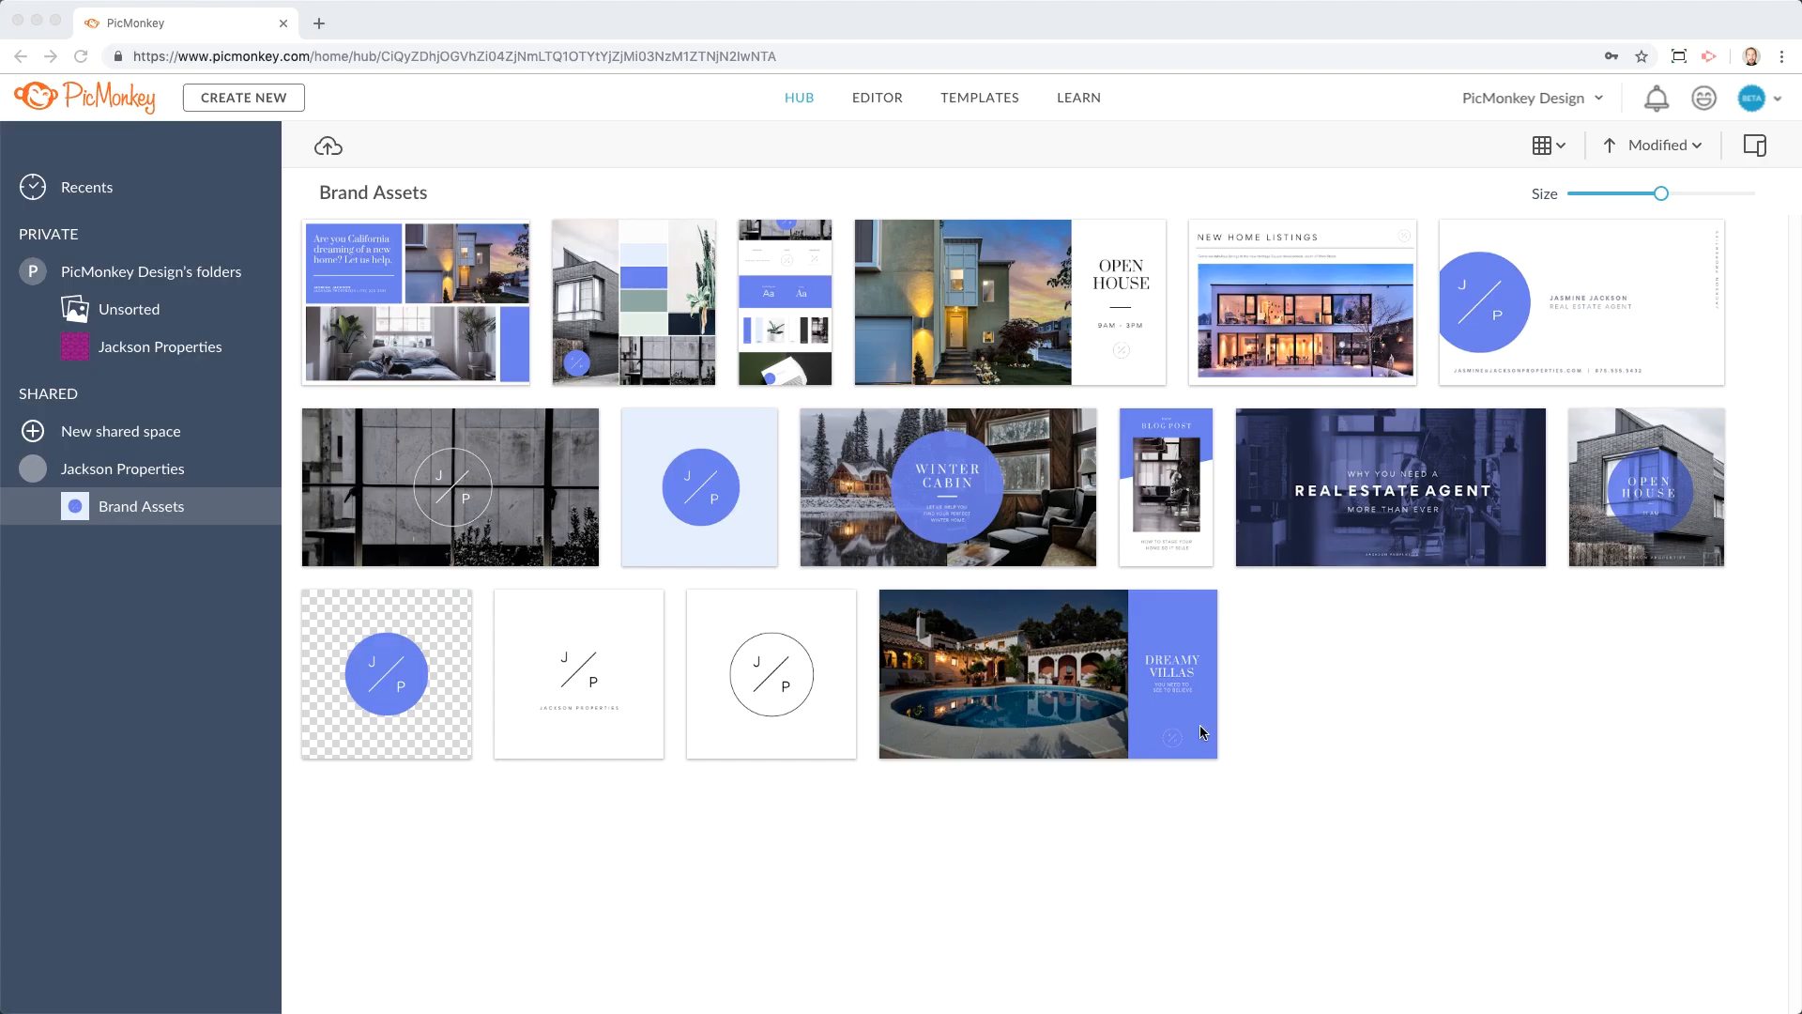
Open the Four Rooms copy design from Brand Assets in the editor.
click(415, 302)
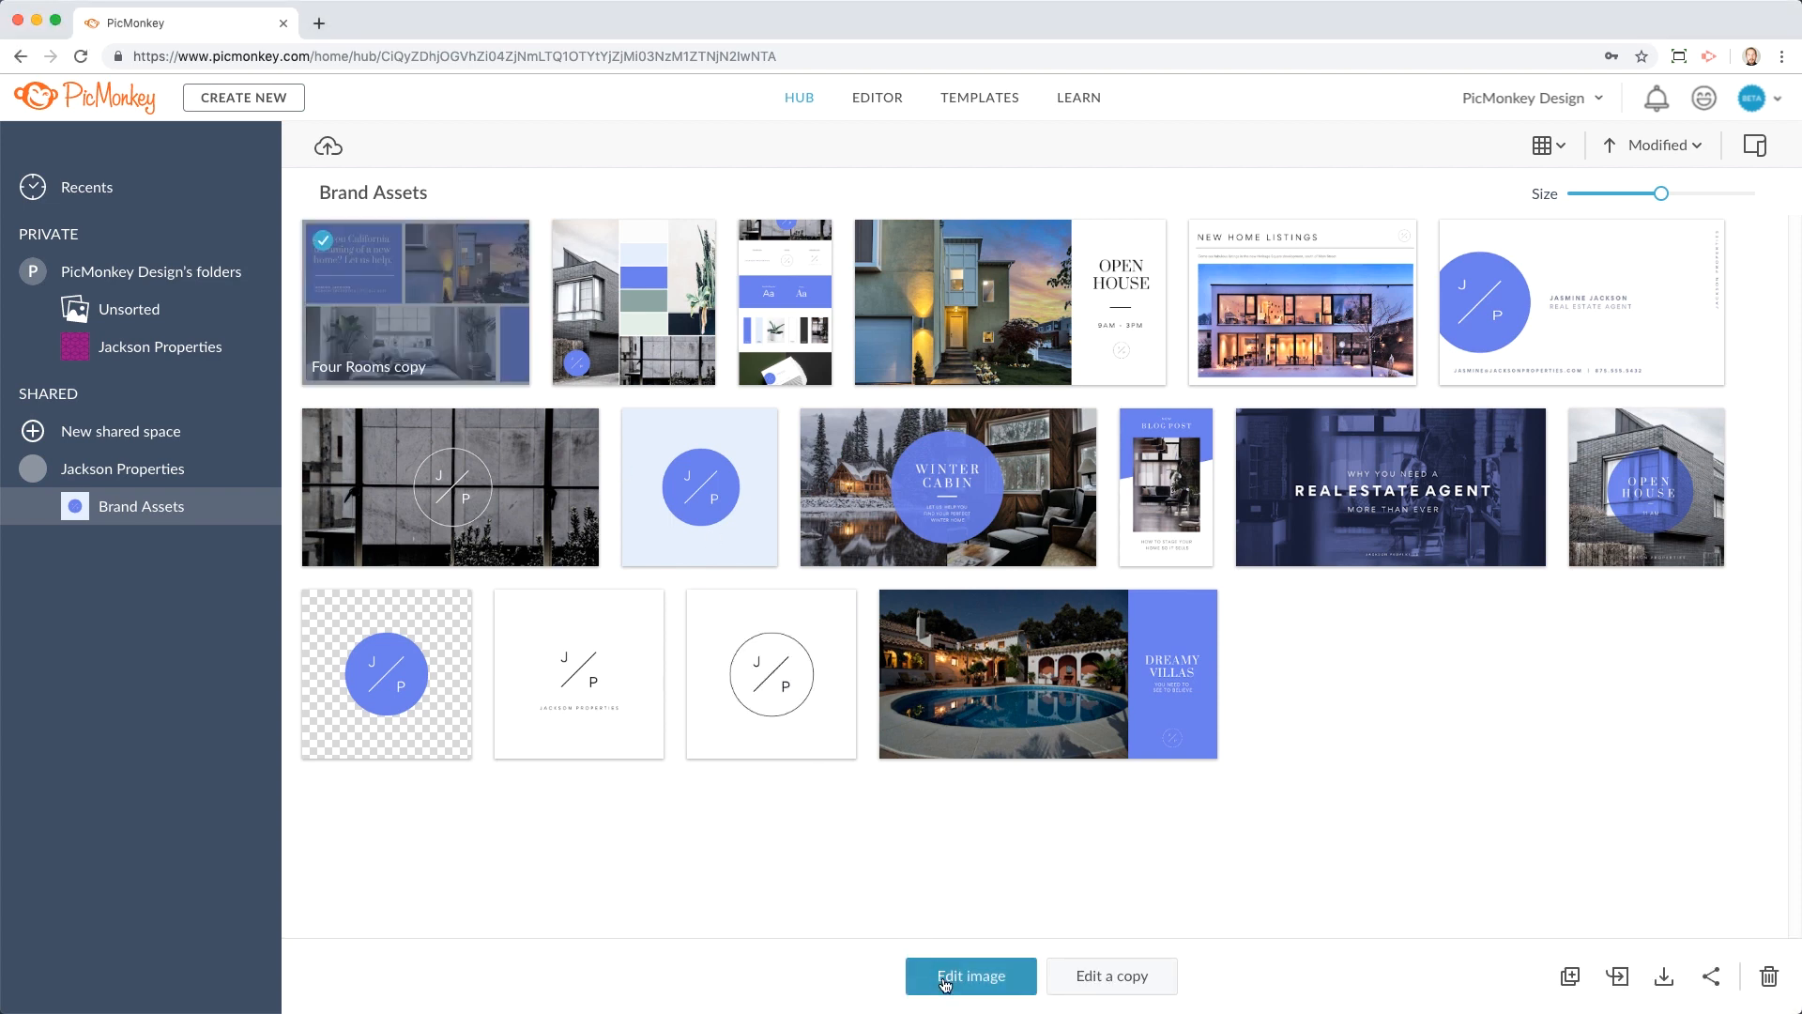
click(971, 976)
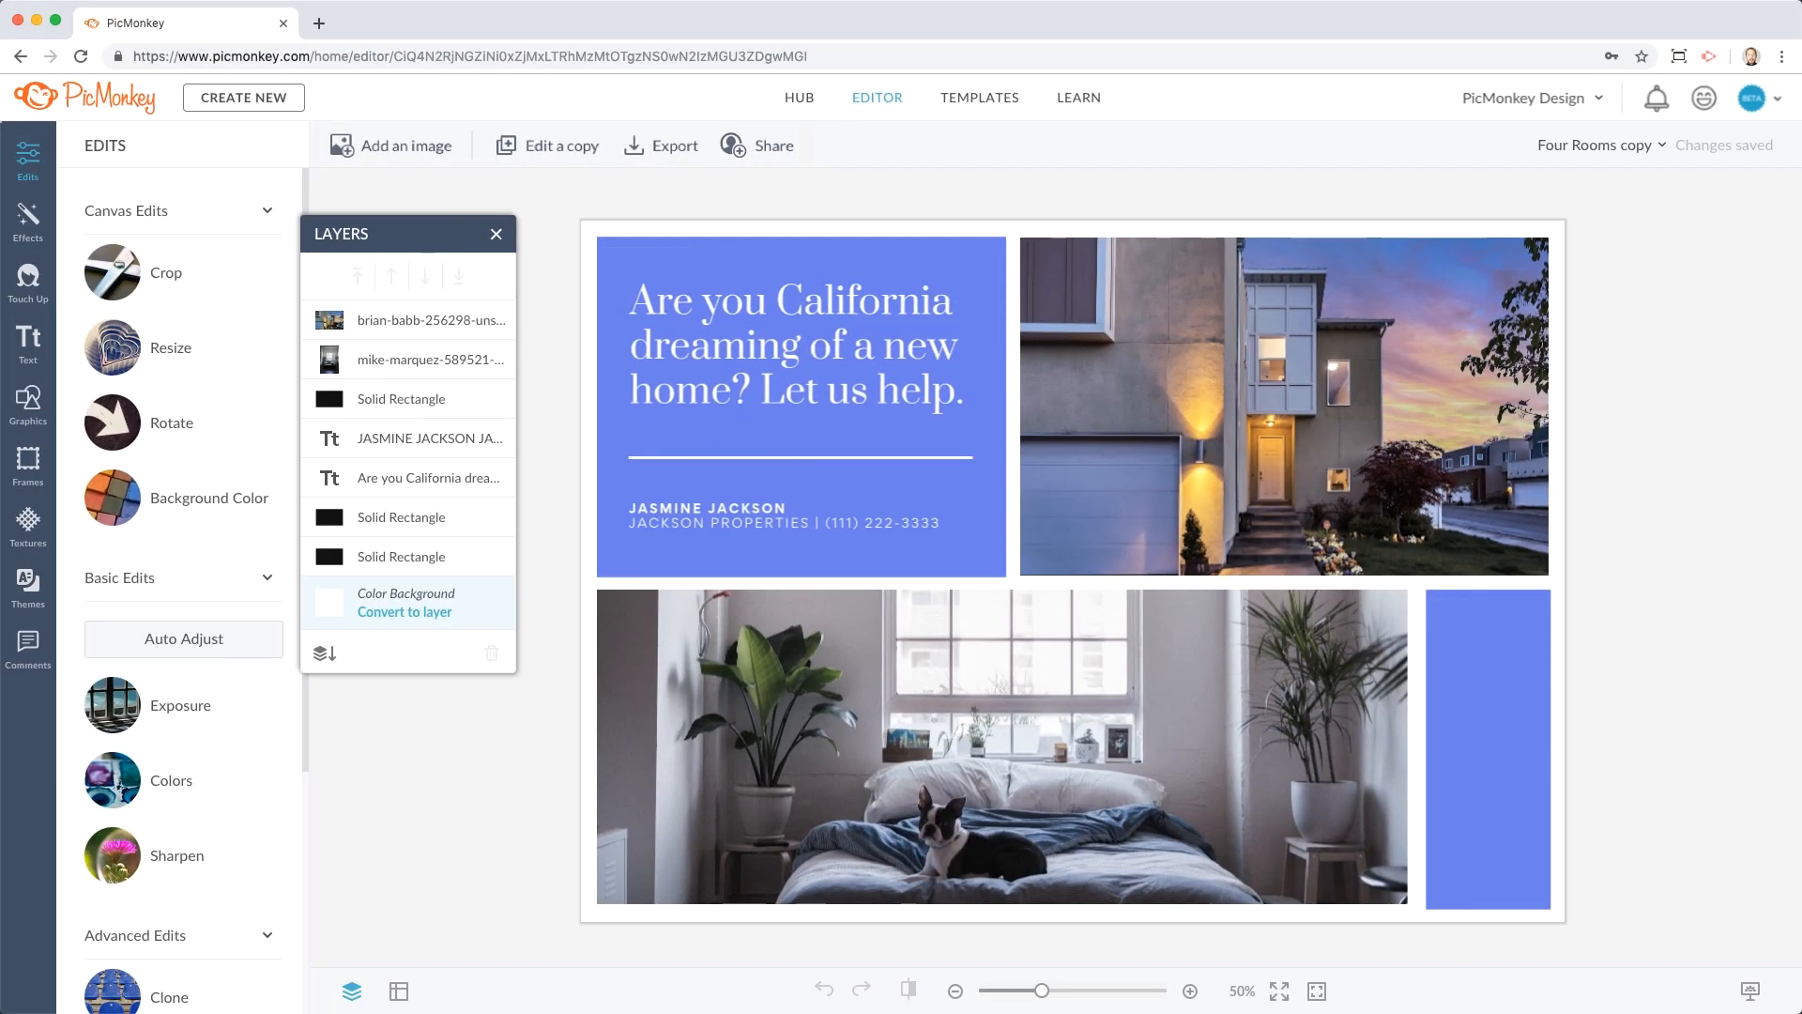
Check the collaborators, then insert 'can' so the headline ends 'We can help.'.
click(850, 144)
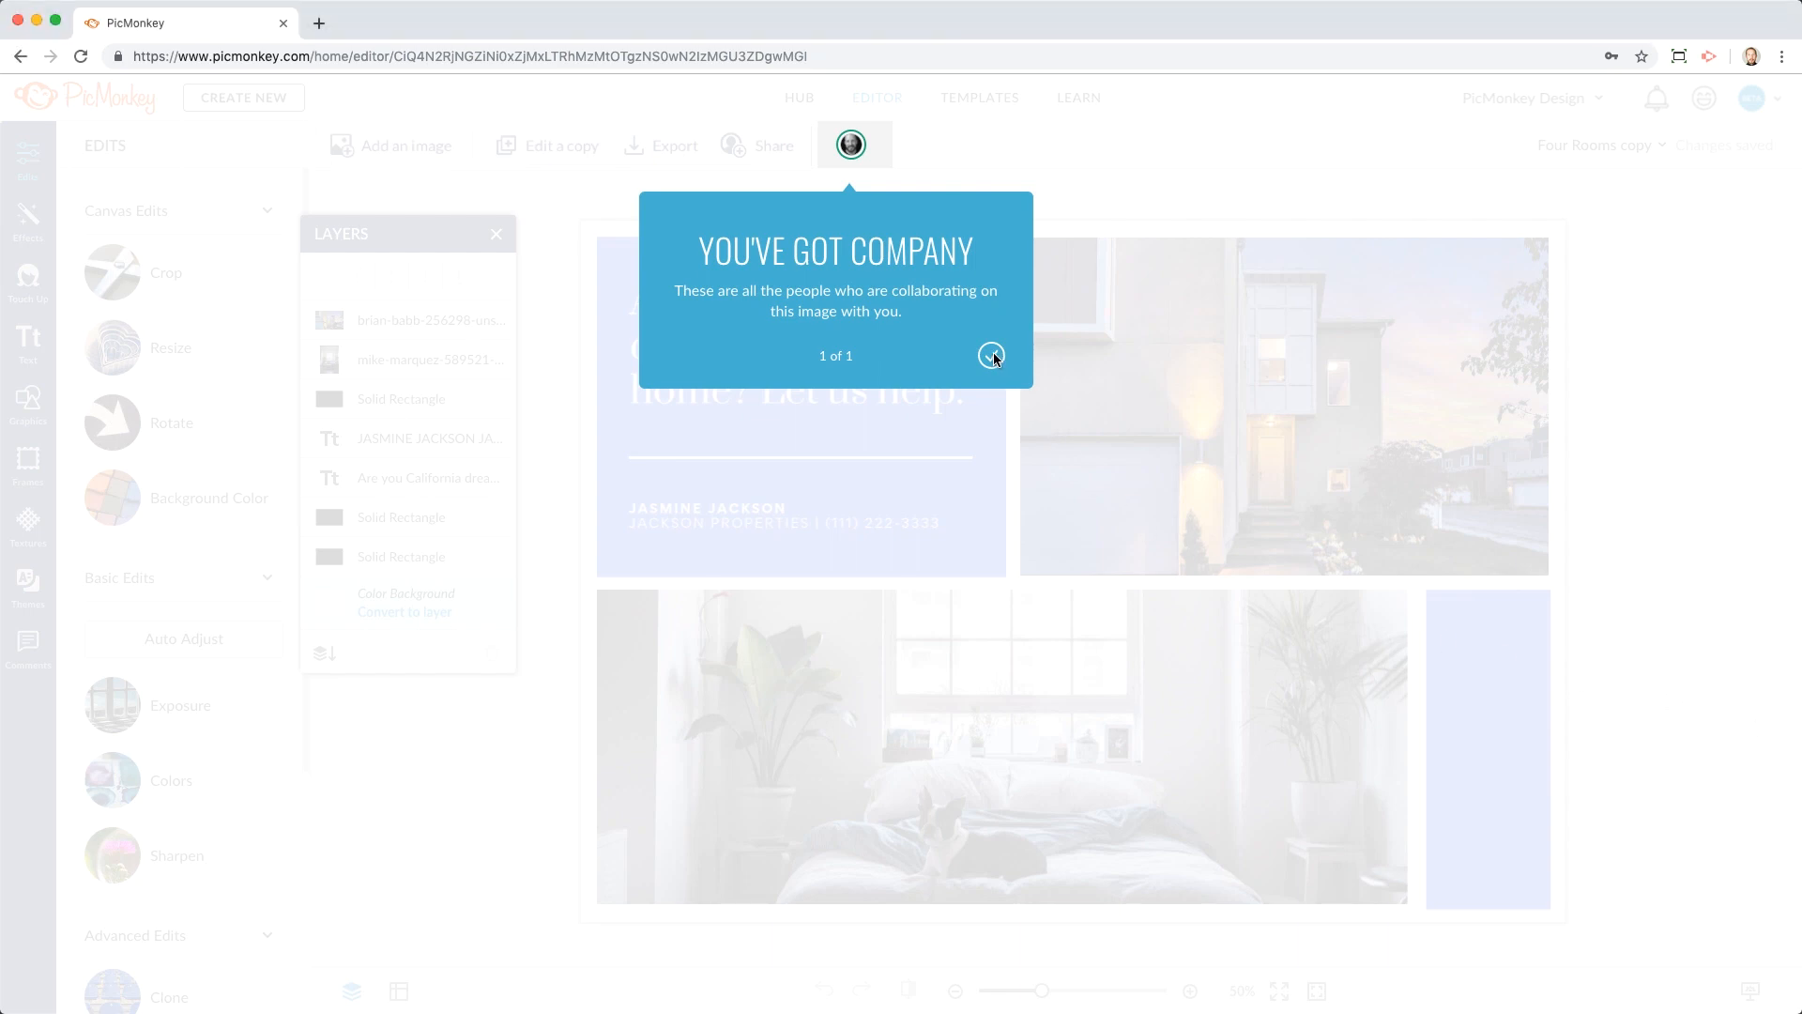
click(991, 355)
text(W)
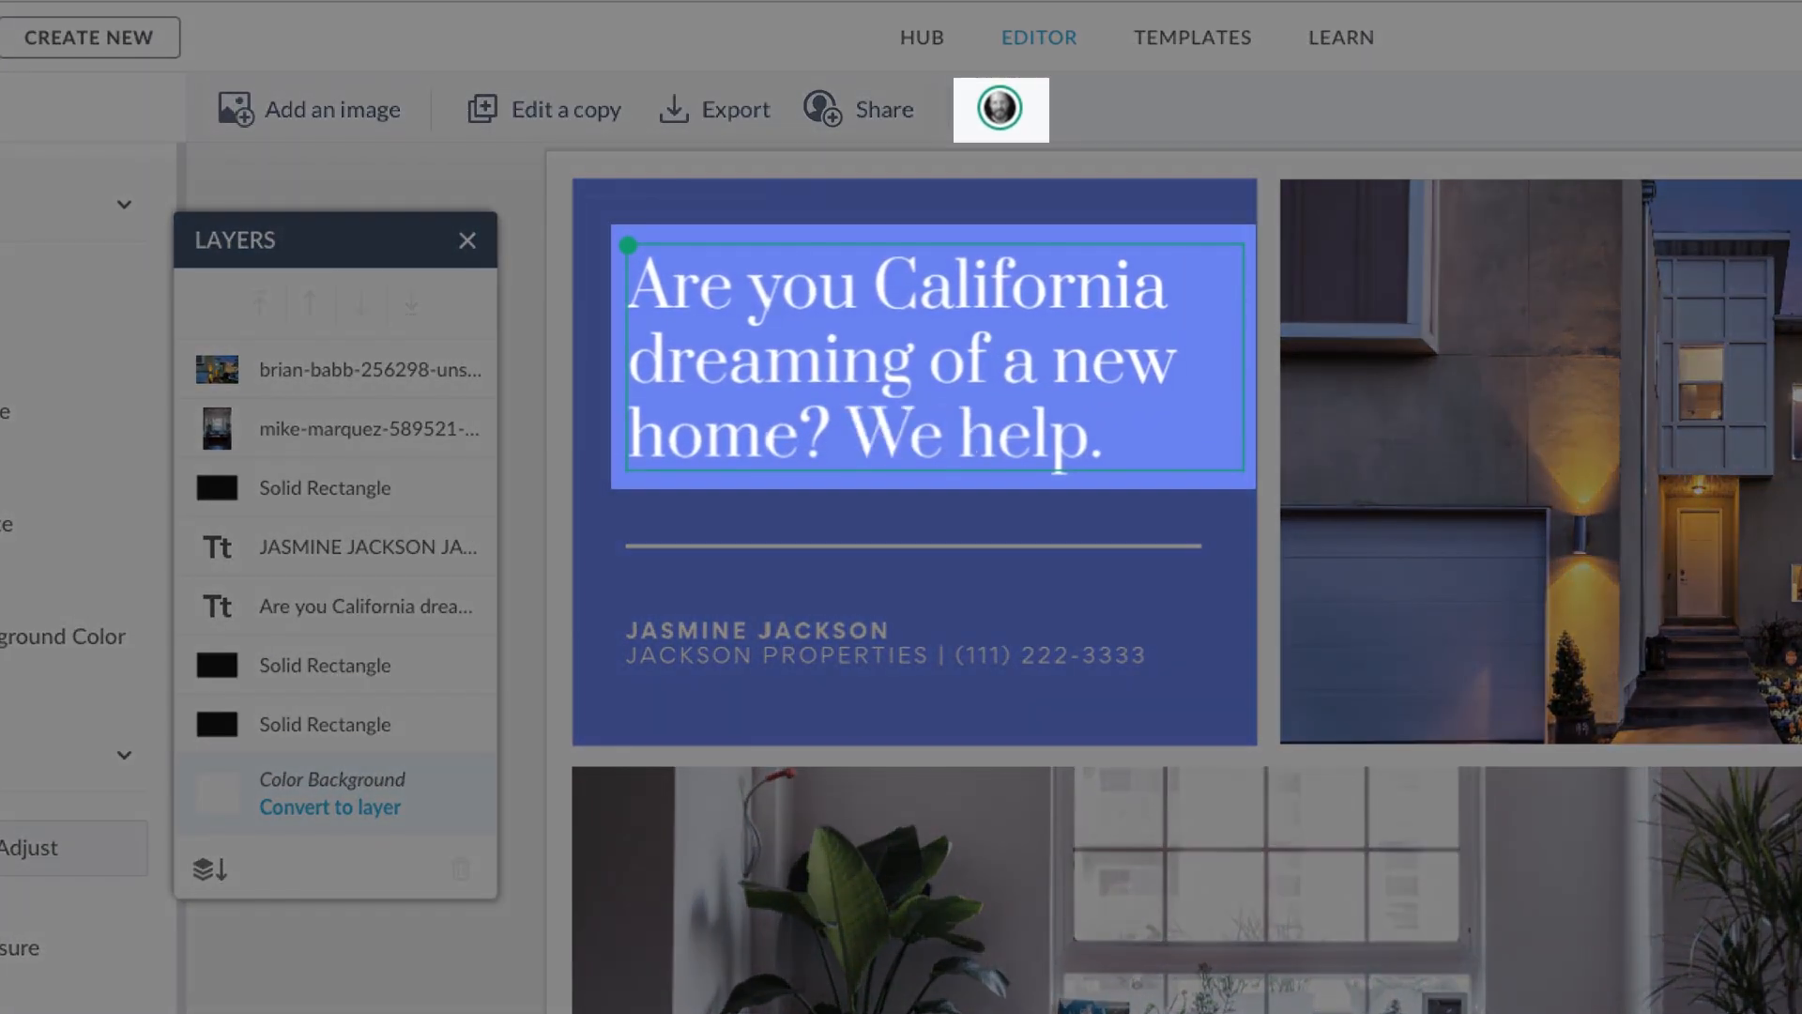
text(can)
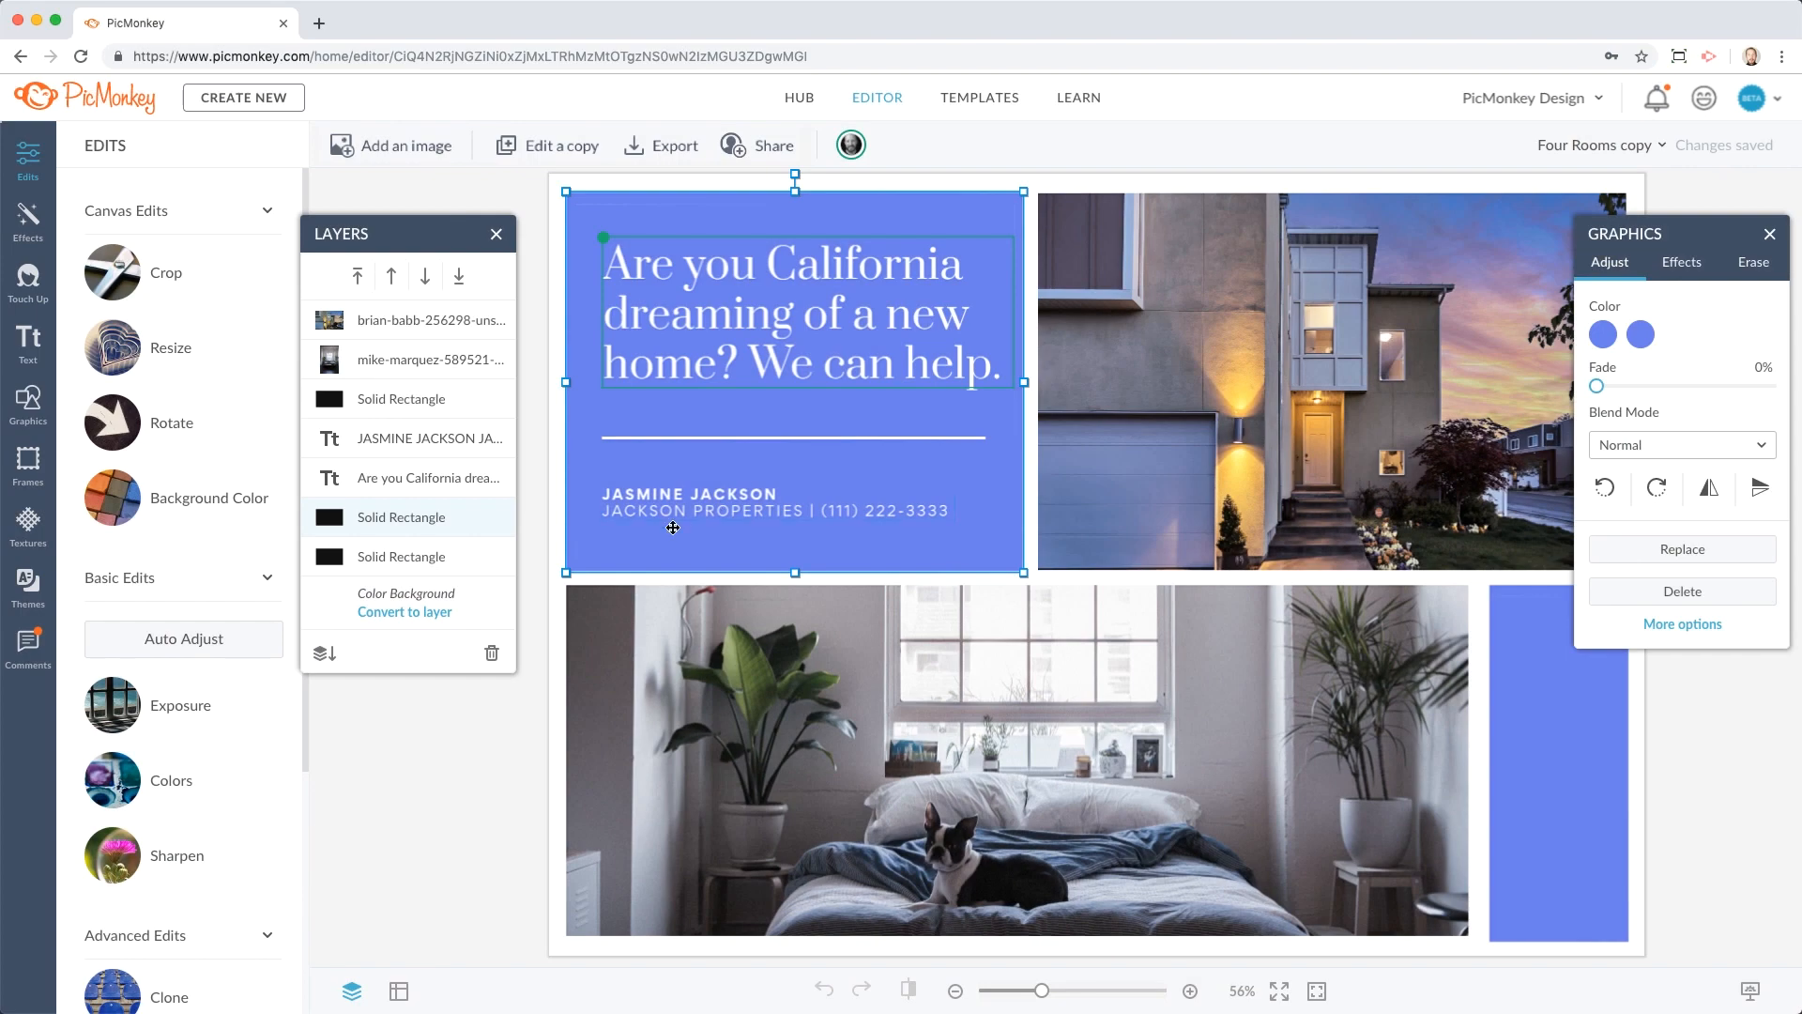
mouse_move(29, 644)
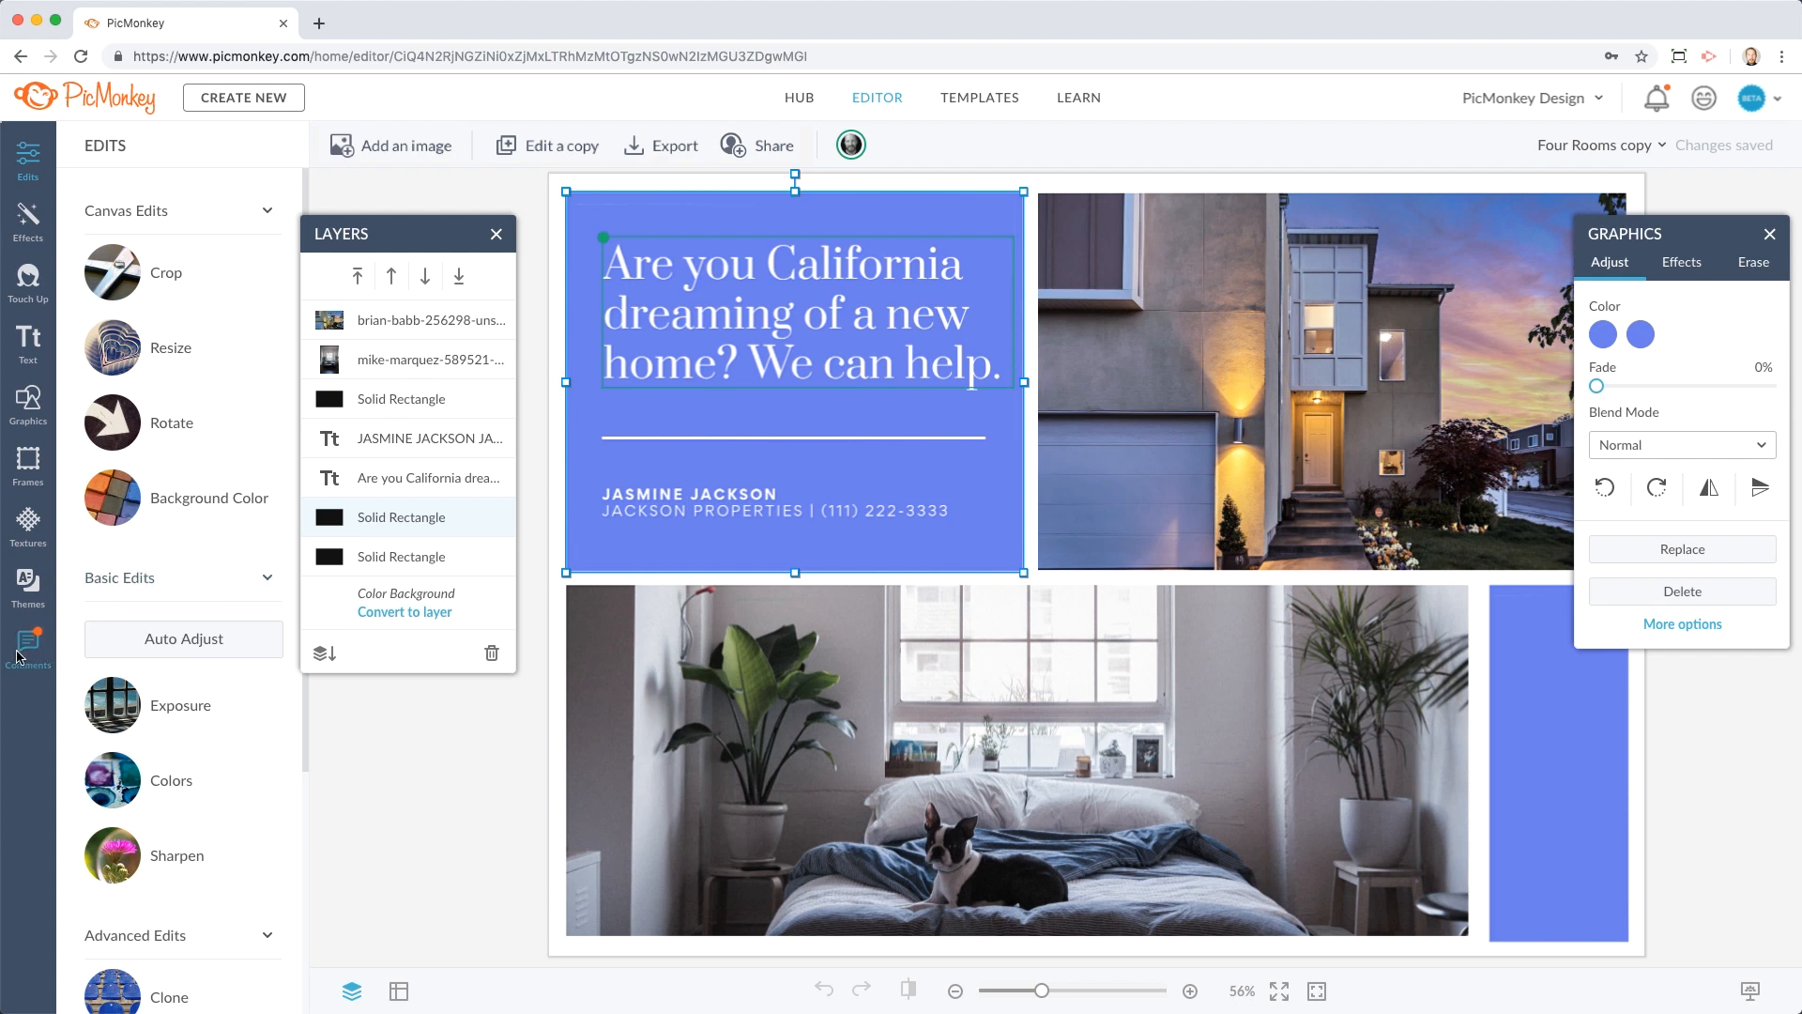
Reply 'Thanks!' to the comment about the changed copy.
click(28, 650)
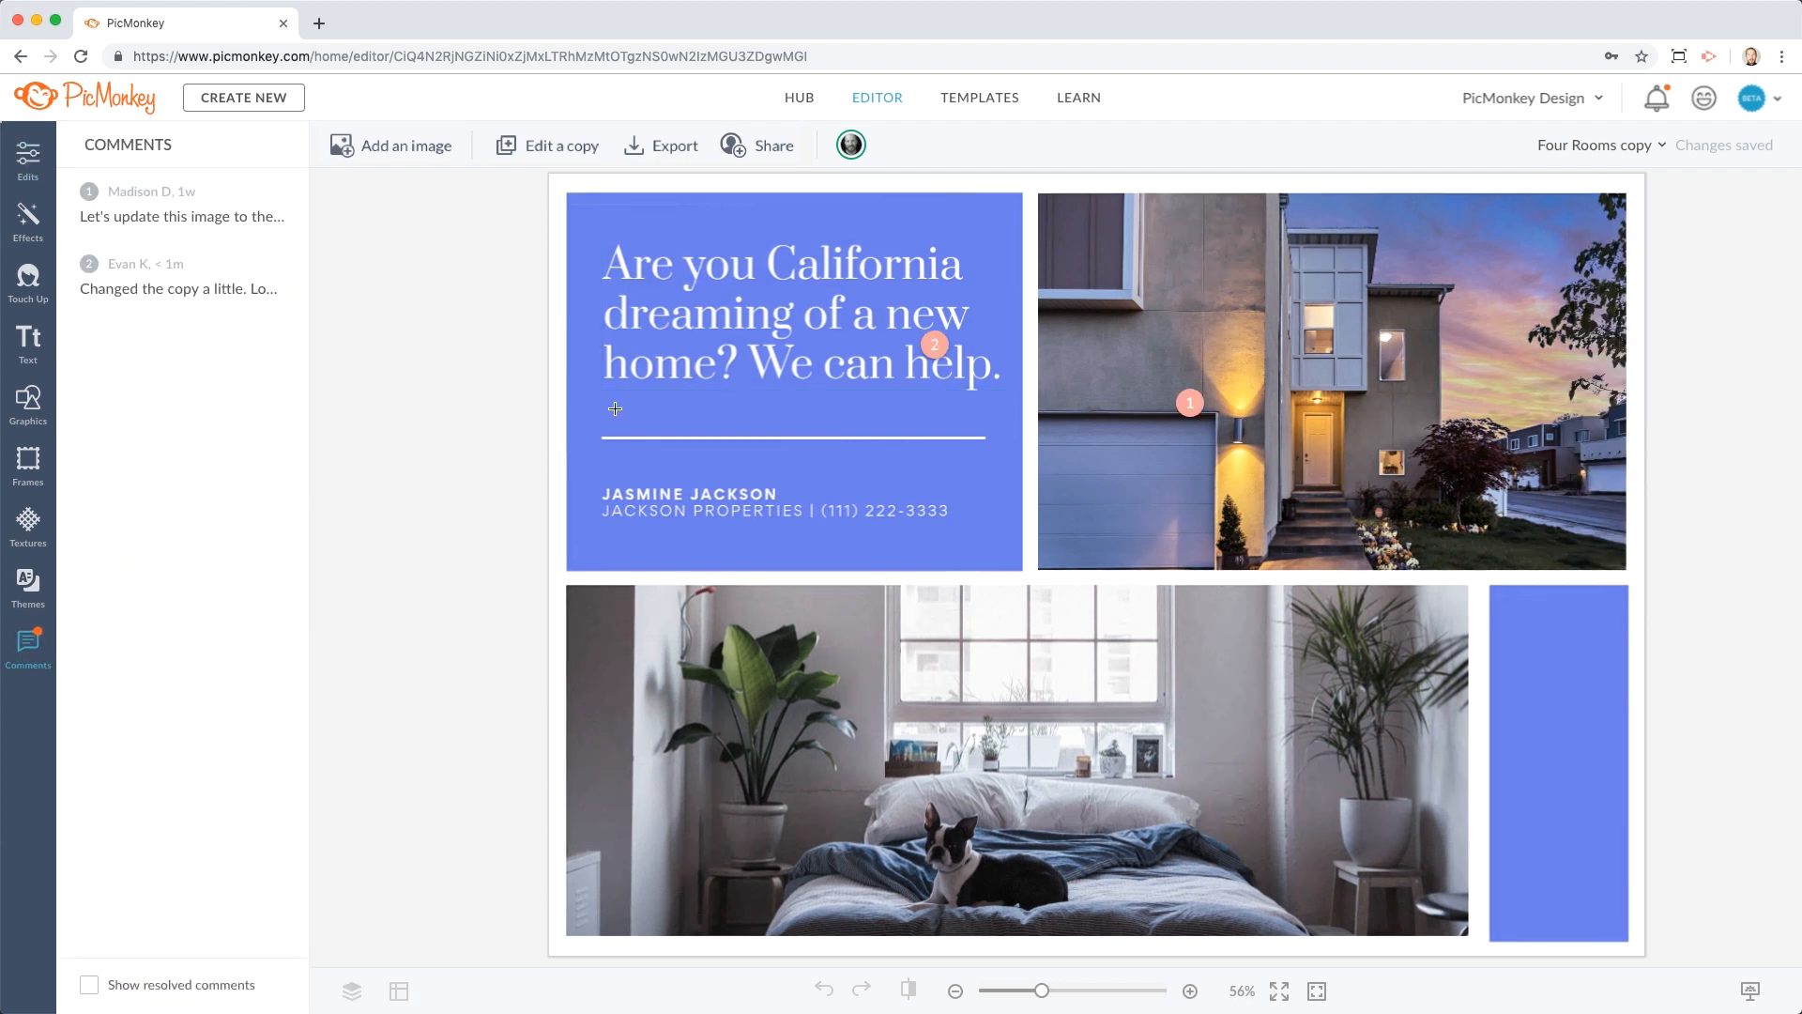
click(934, 345)
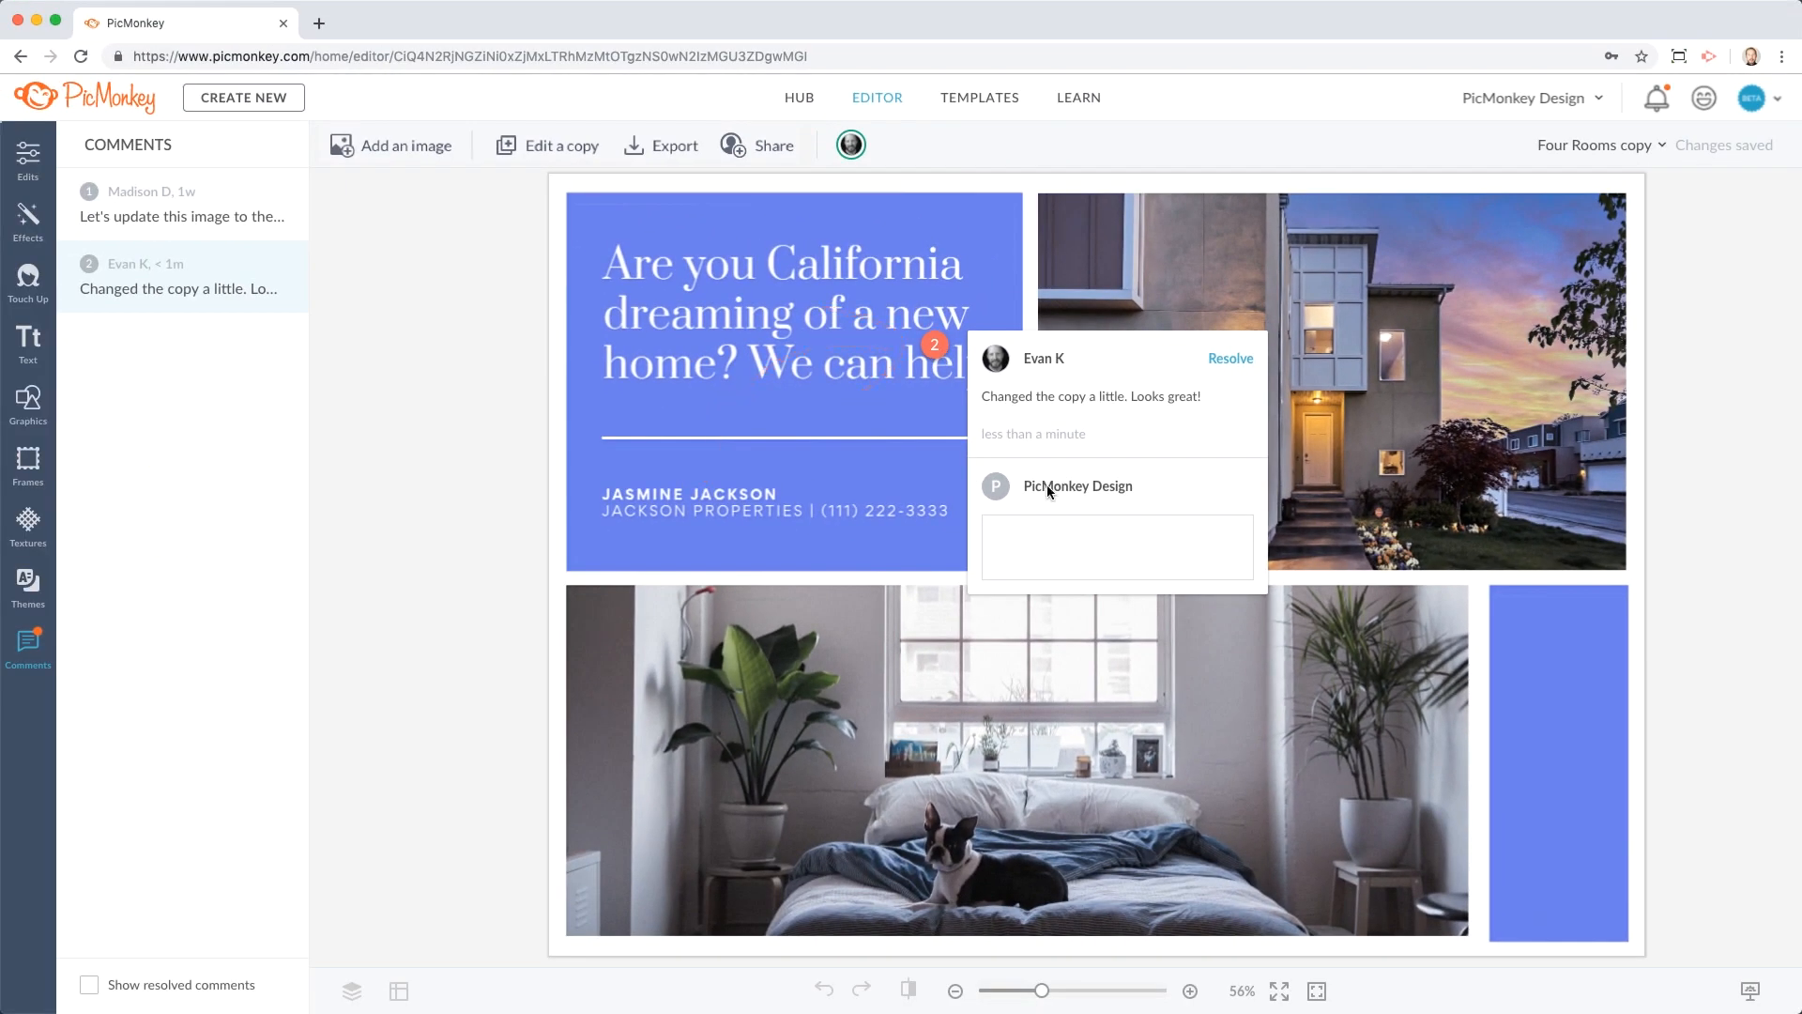
text(Thanks!)
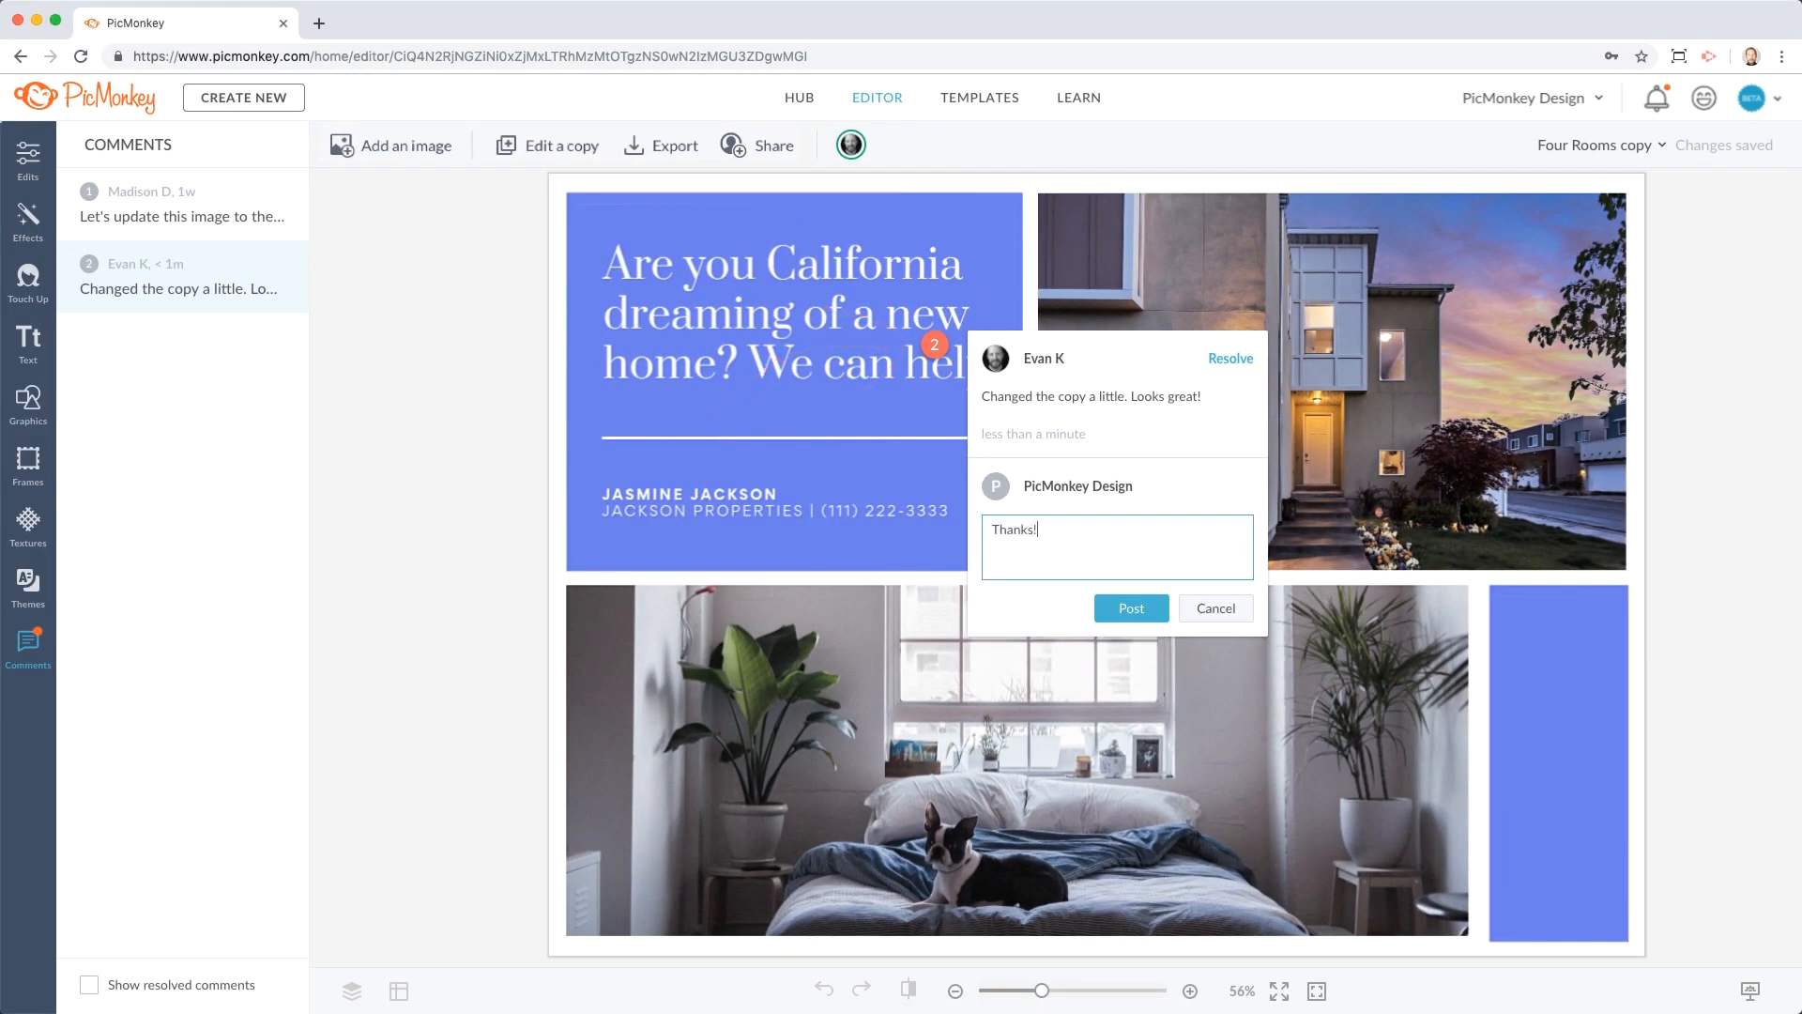
click(1130, 608)
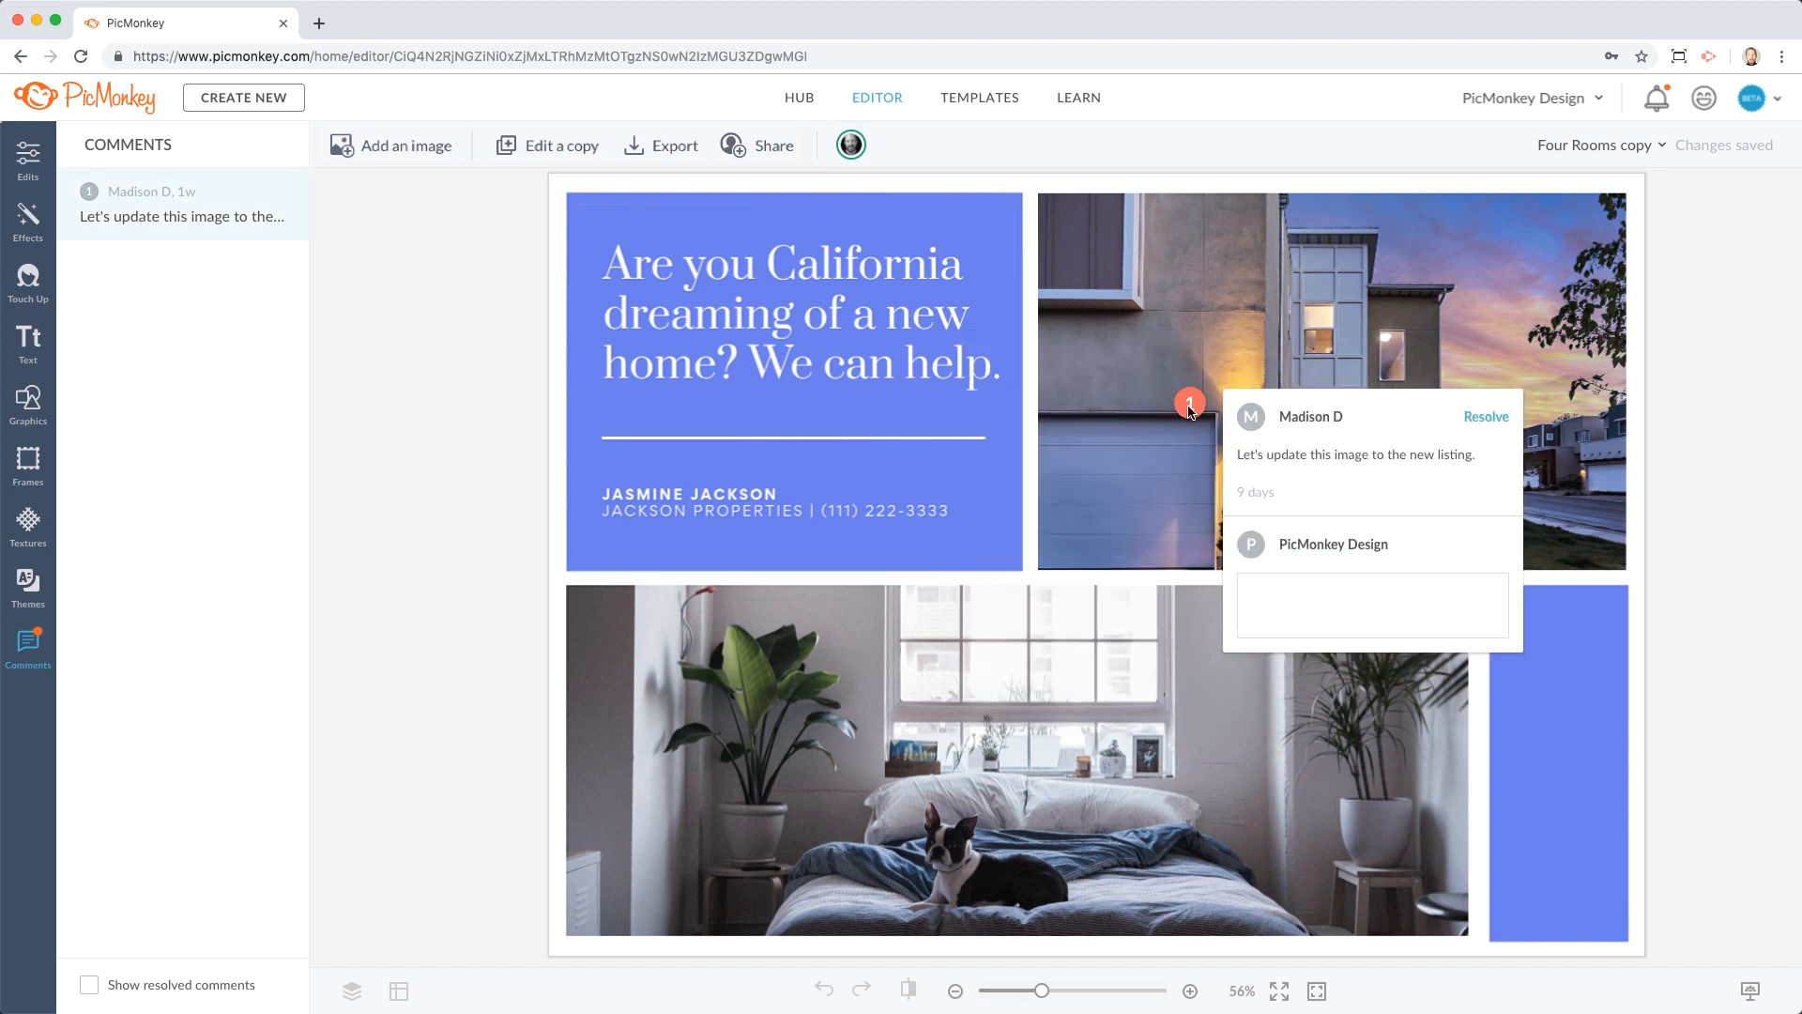
Reply 'Sounds good!' to the comment about updating the listing image.
click(1372, 603)
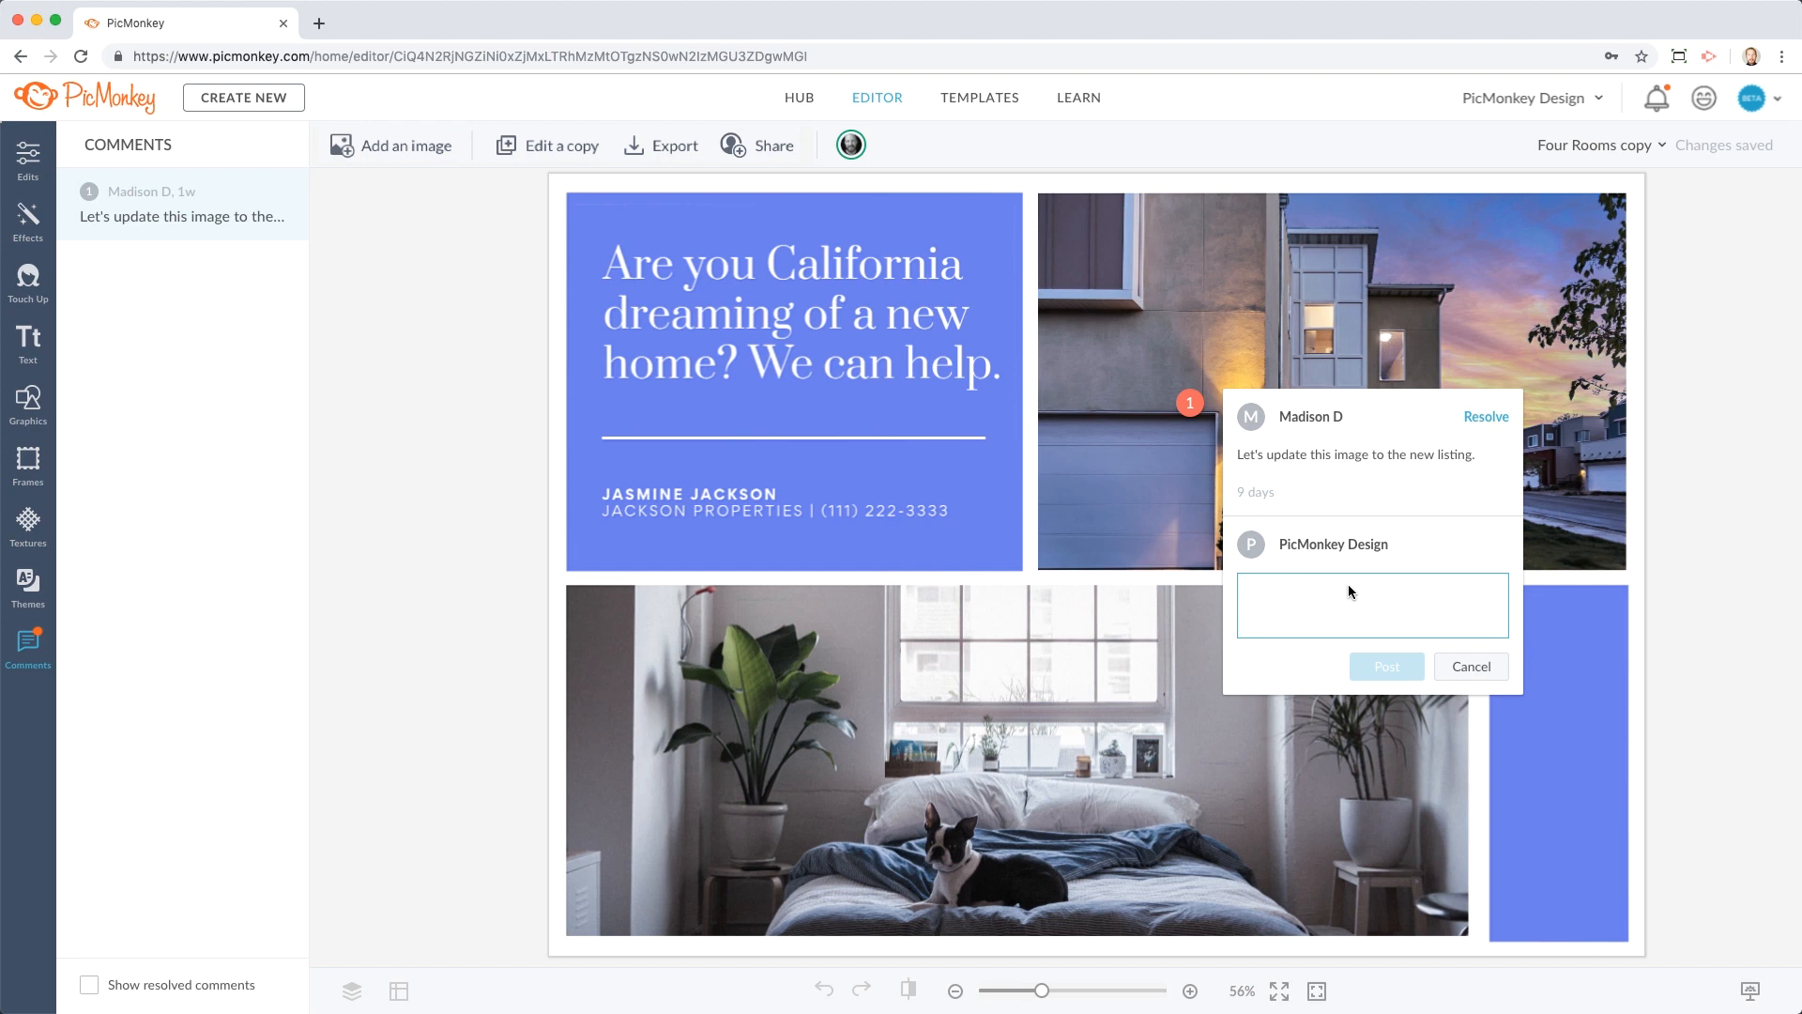
text(Sounds good!)
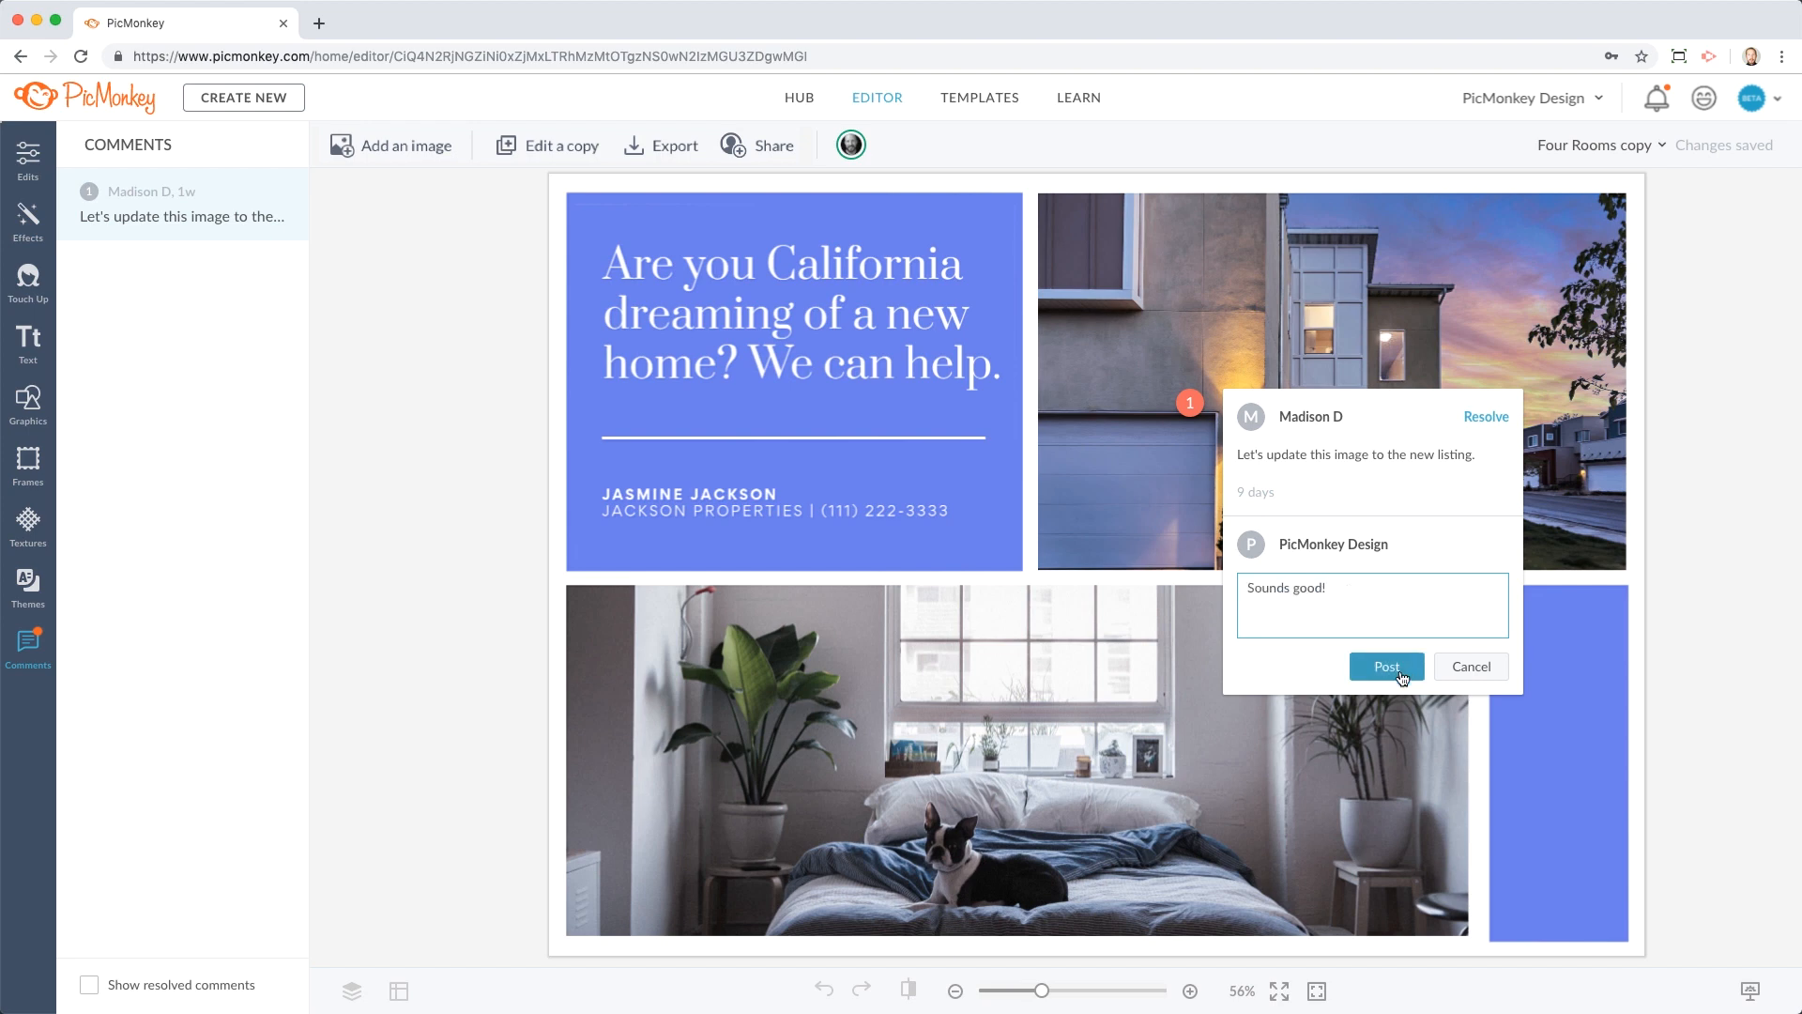
click(1385, 666)
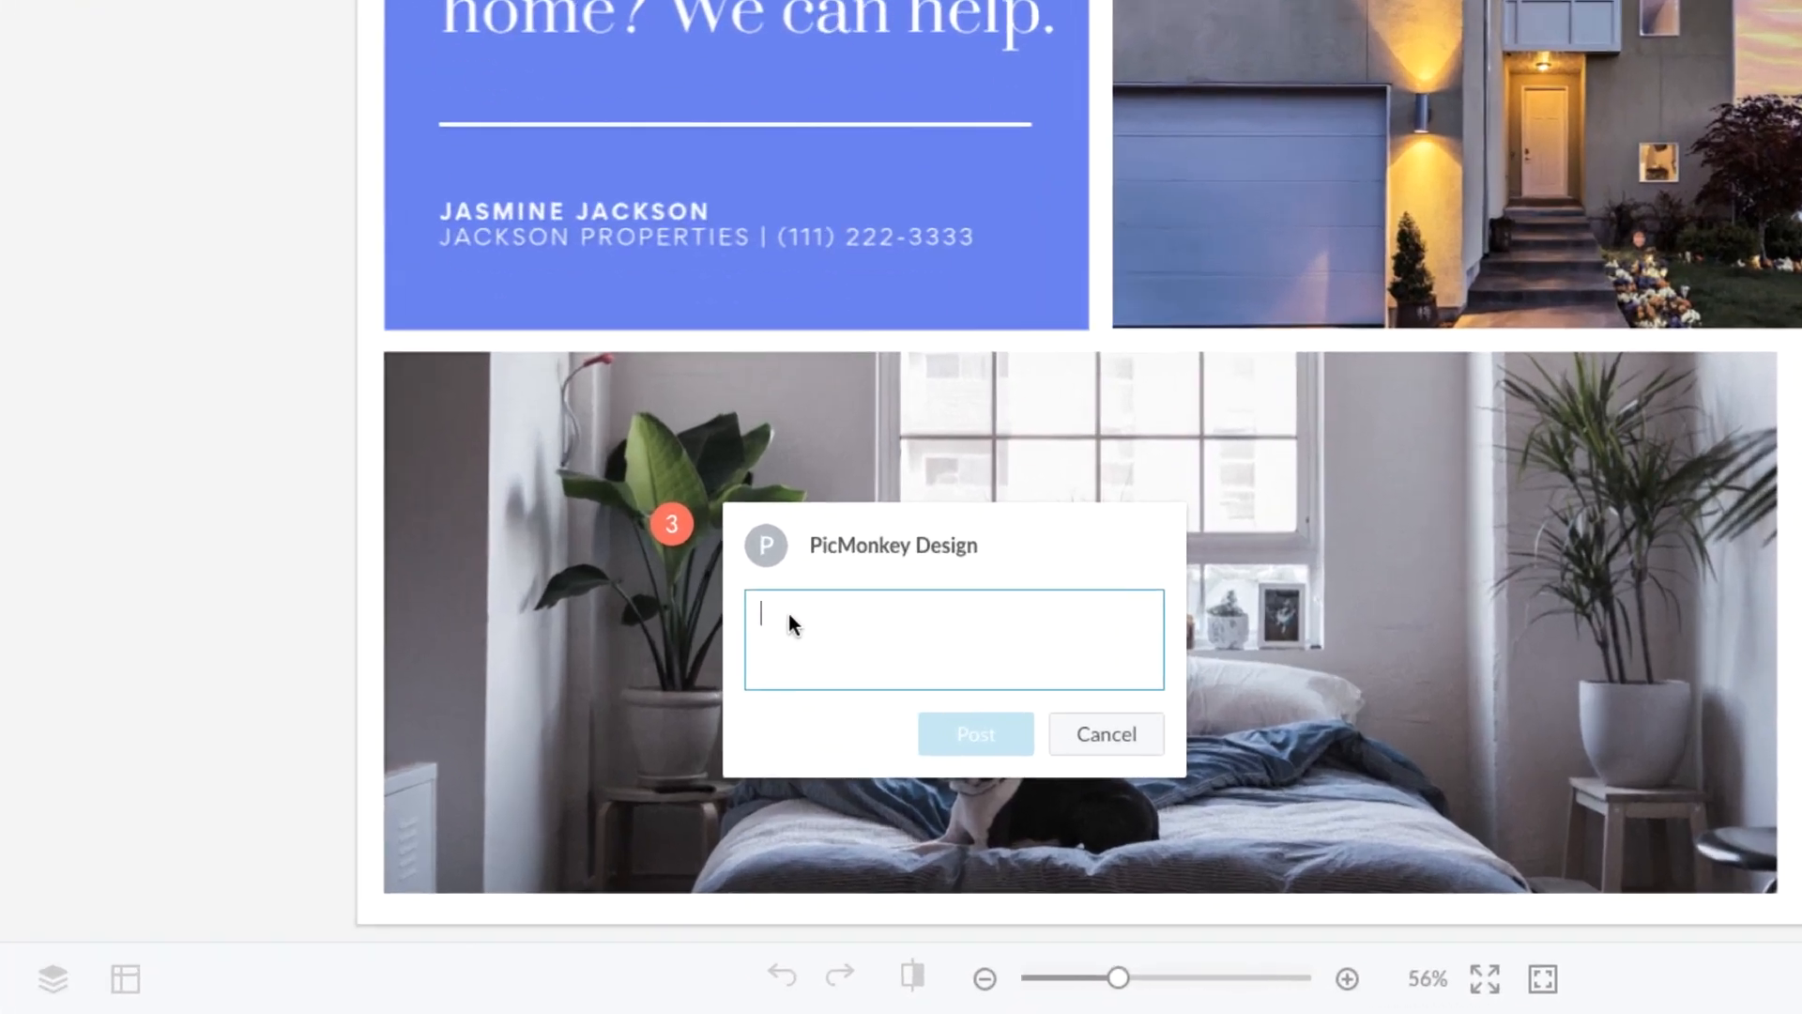
Comment 'Let's get ferns for the next sta…' on the bedroom plant.
text(Let's get ferns for the next sta)
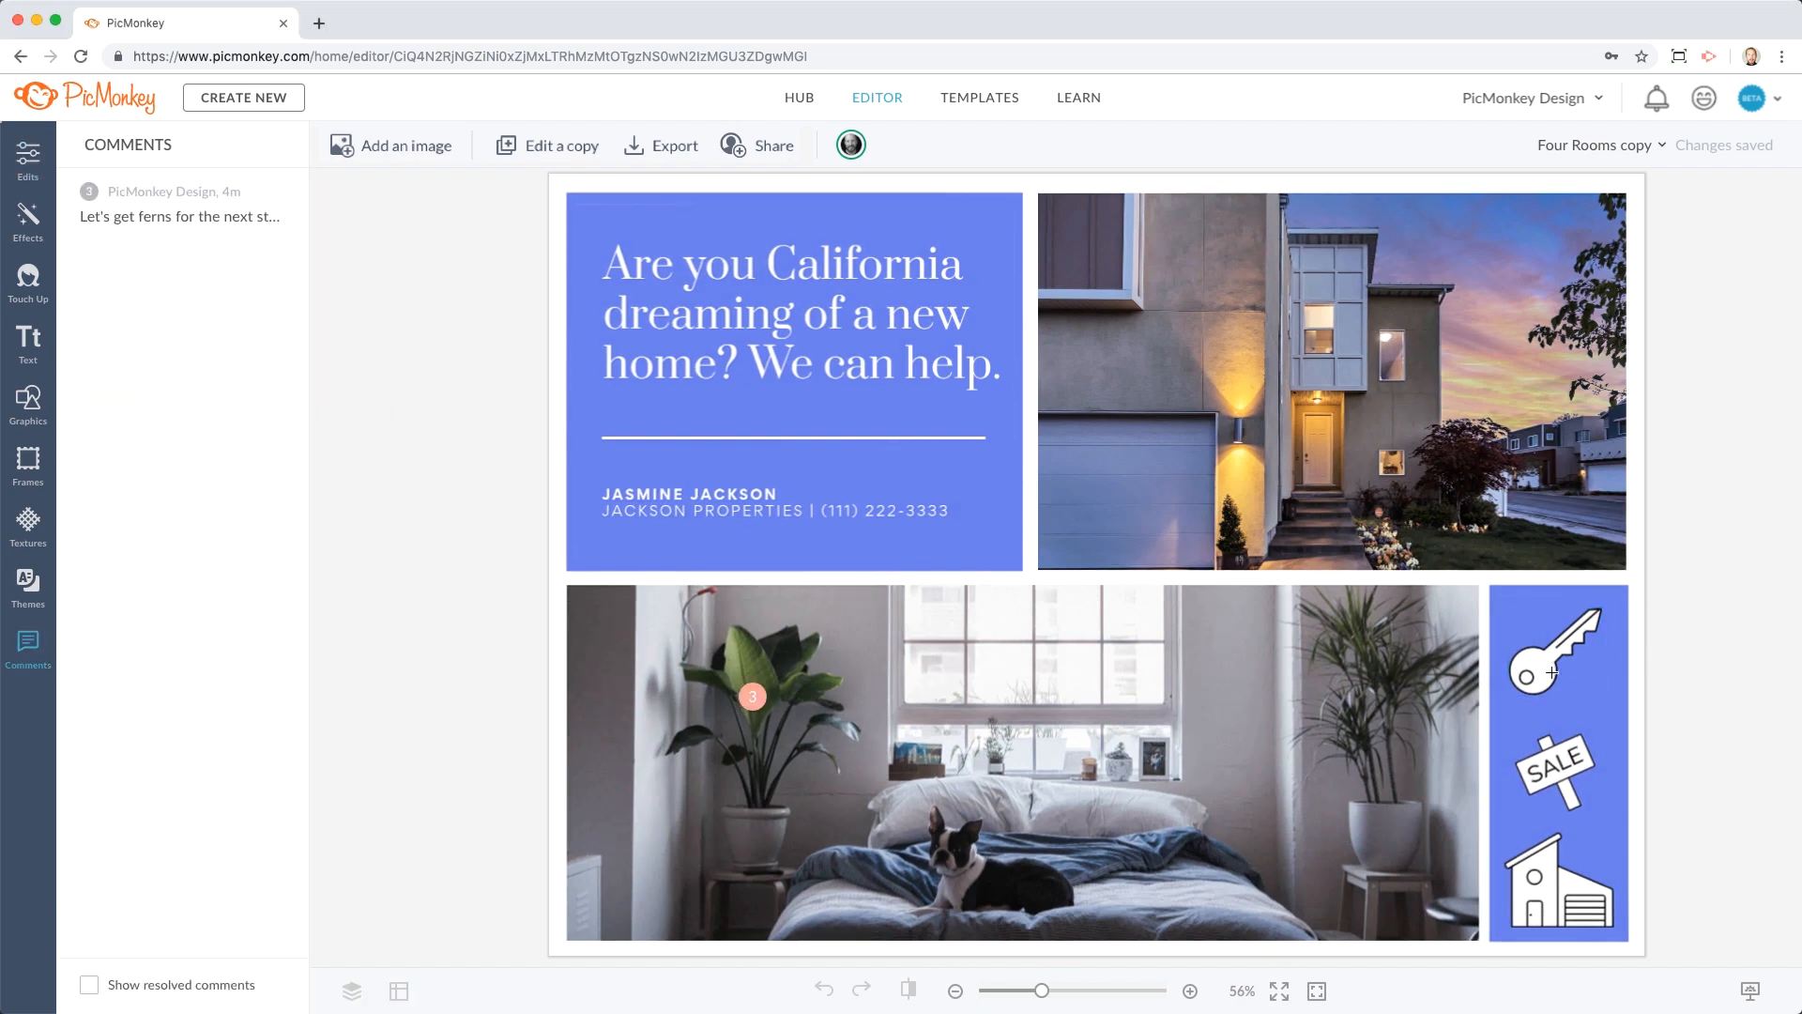
text(Fun)
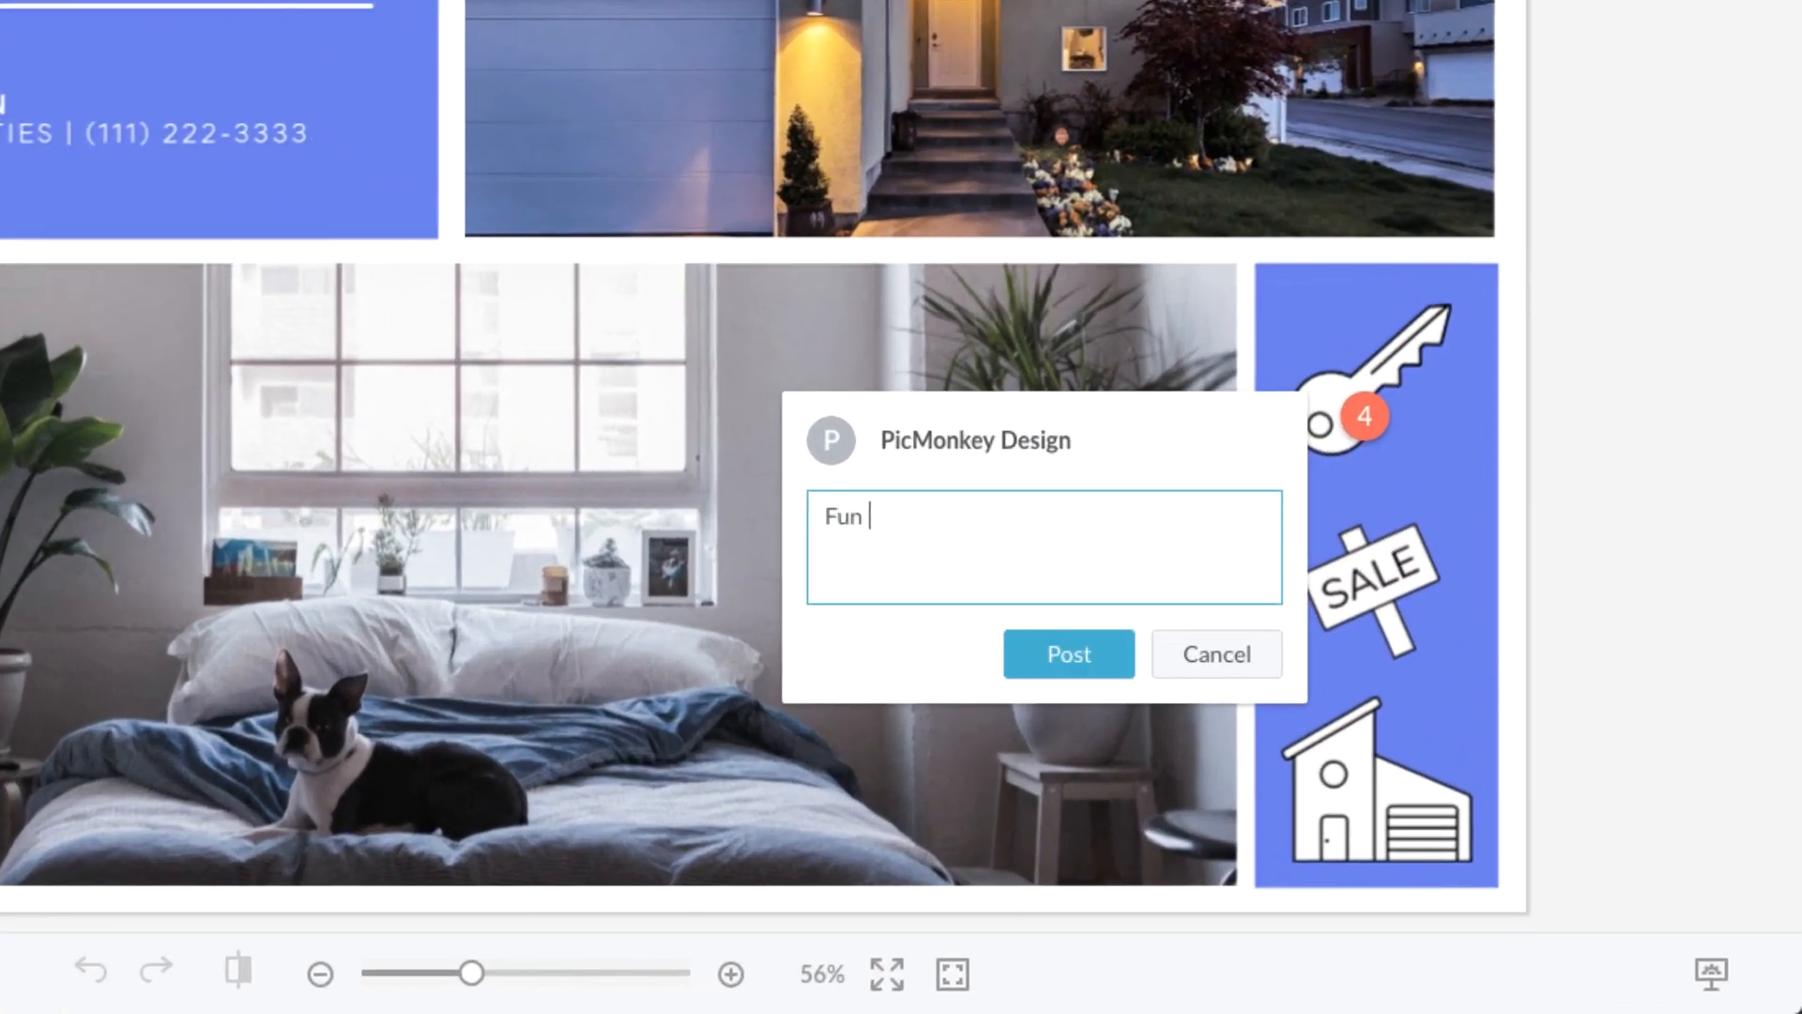
text(graphics :) Evan K)
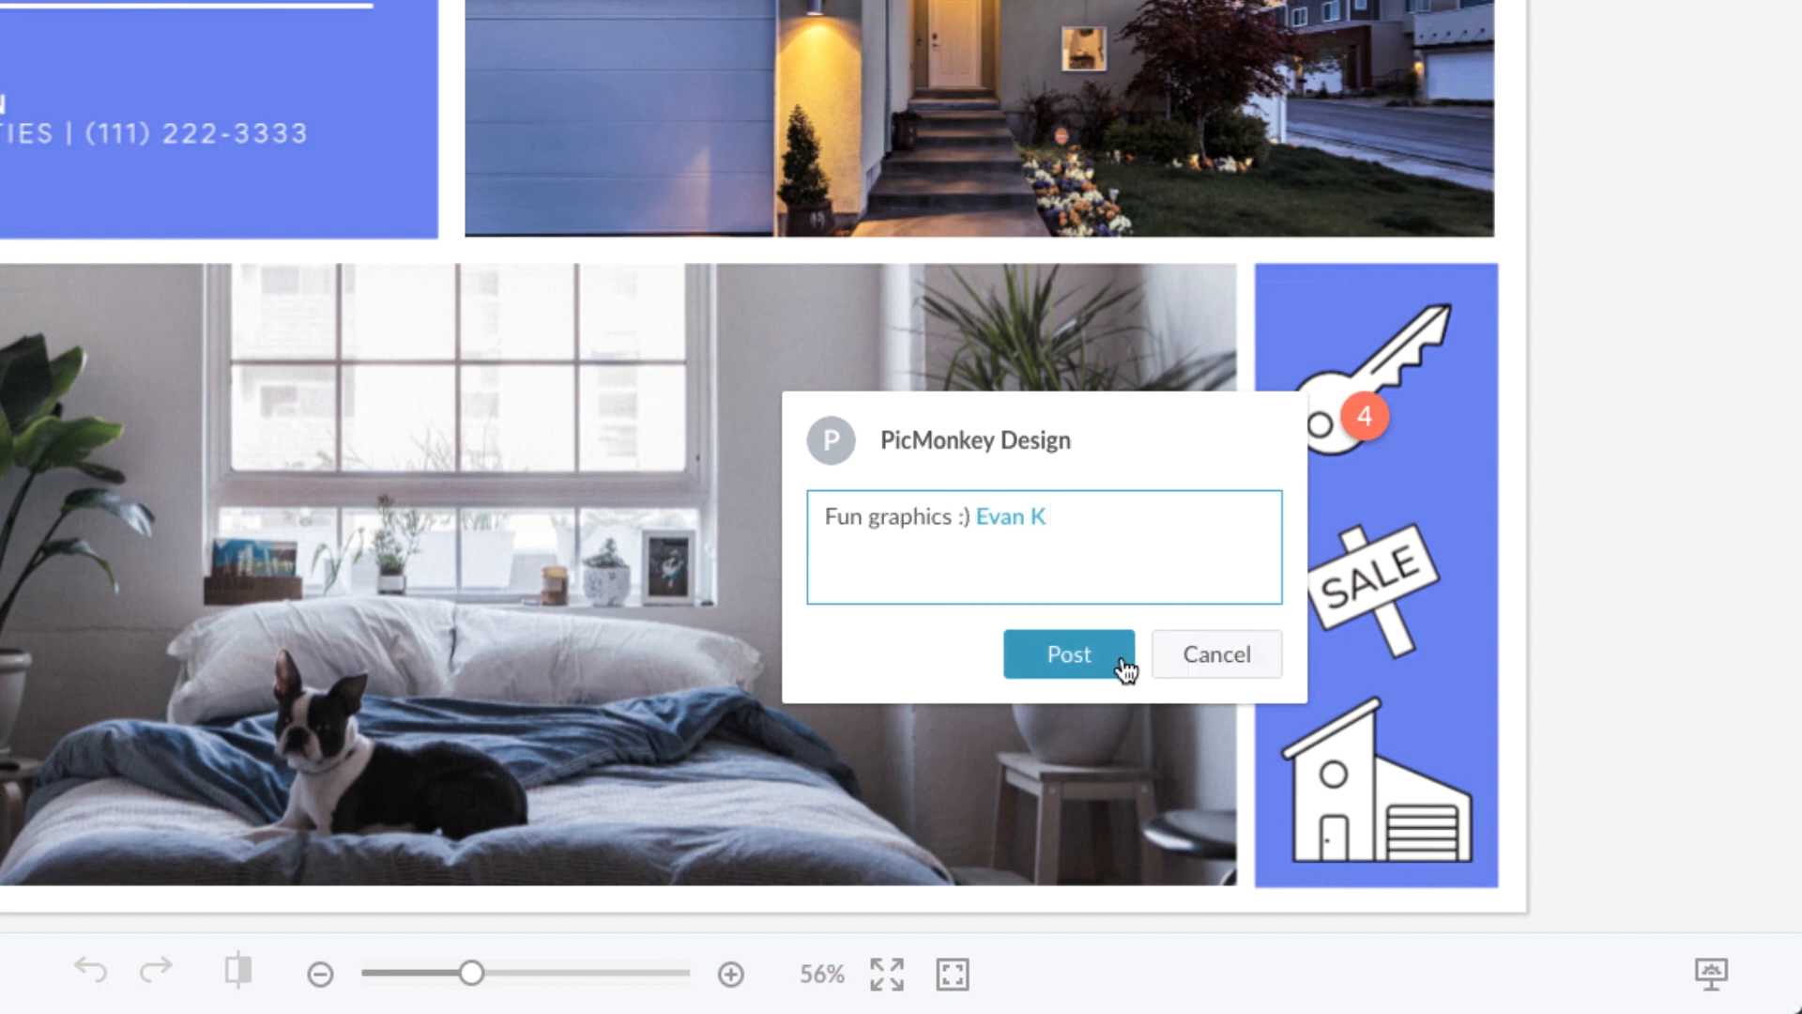
click(1067, 653)
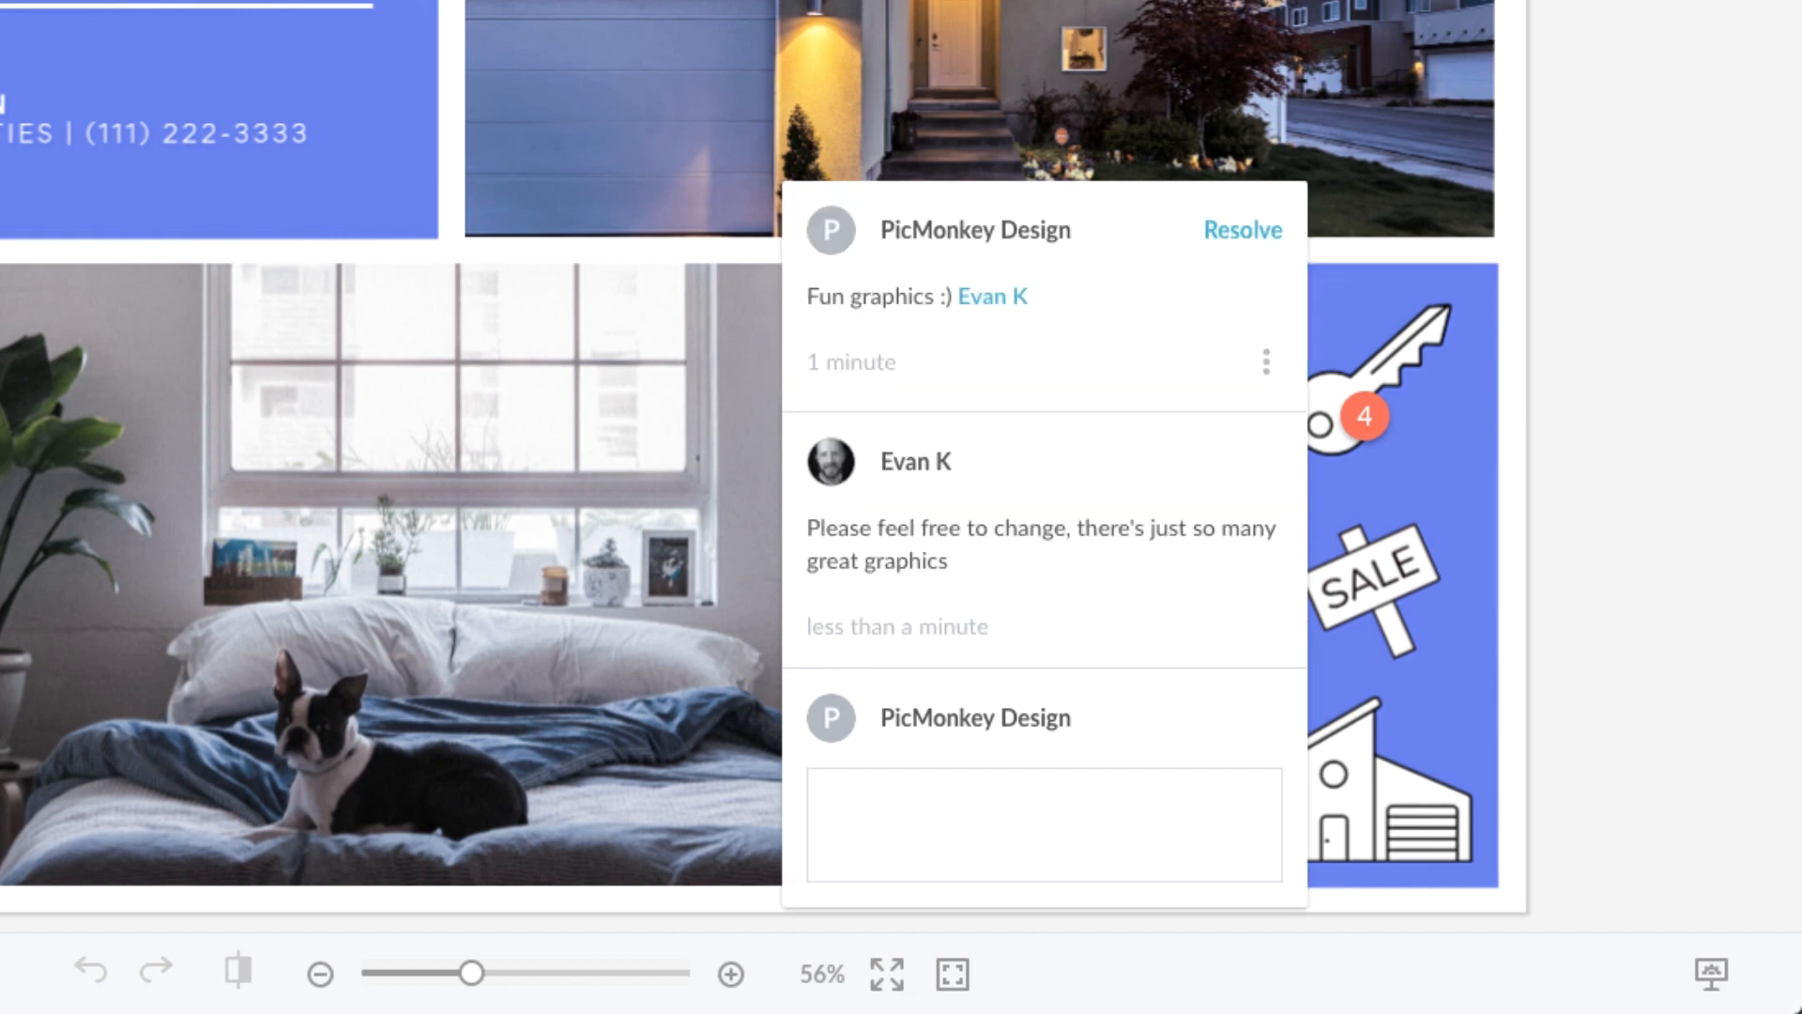
mouse_move(1196, 531)
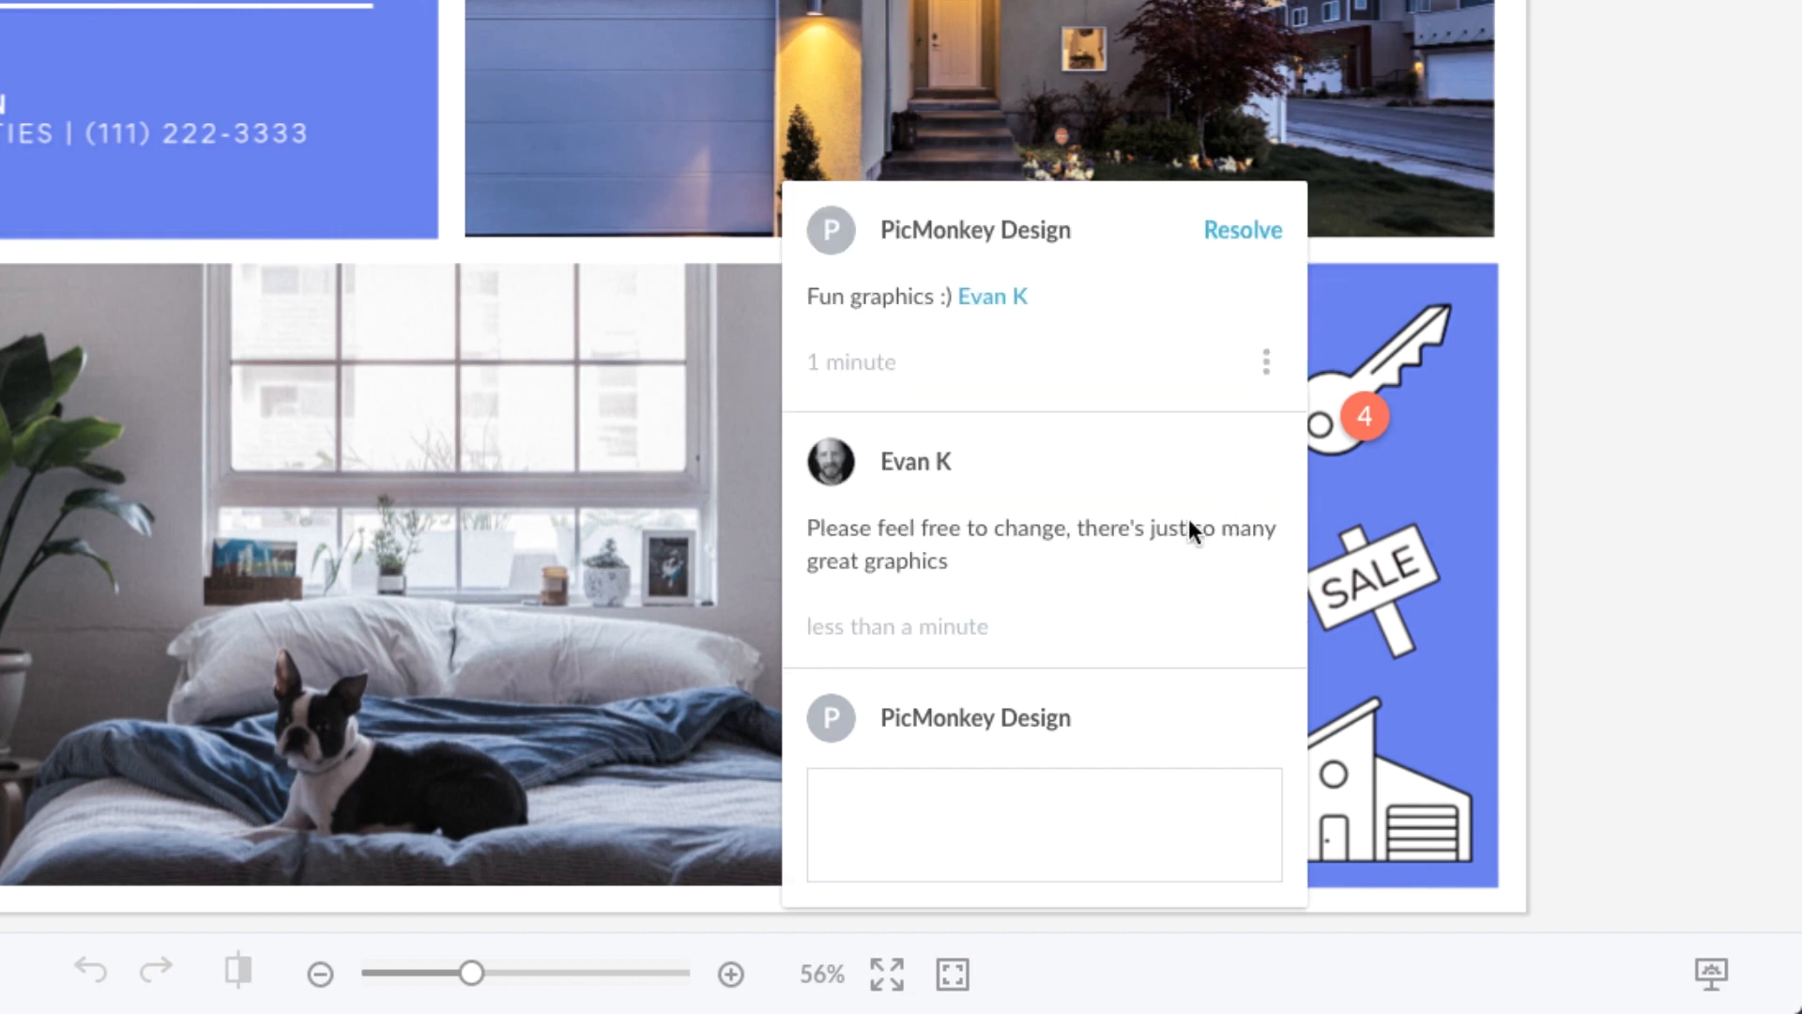